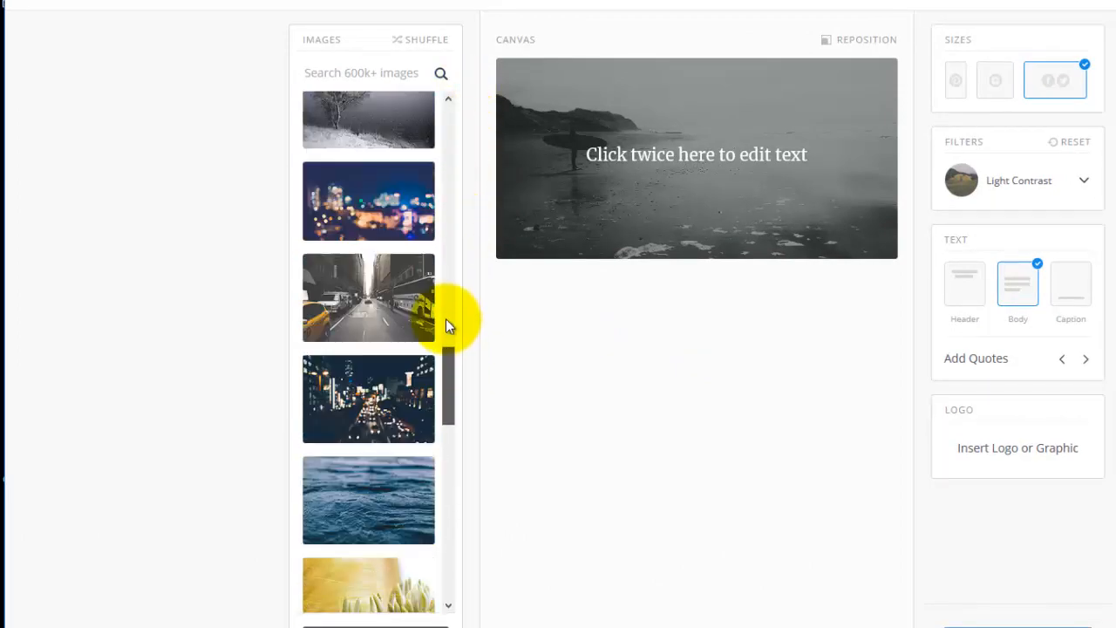
# Shuffle the stock photos twice so a misty mountain photo fills the canvas.
pyautogui.click(421, 39)
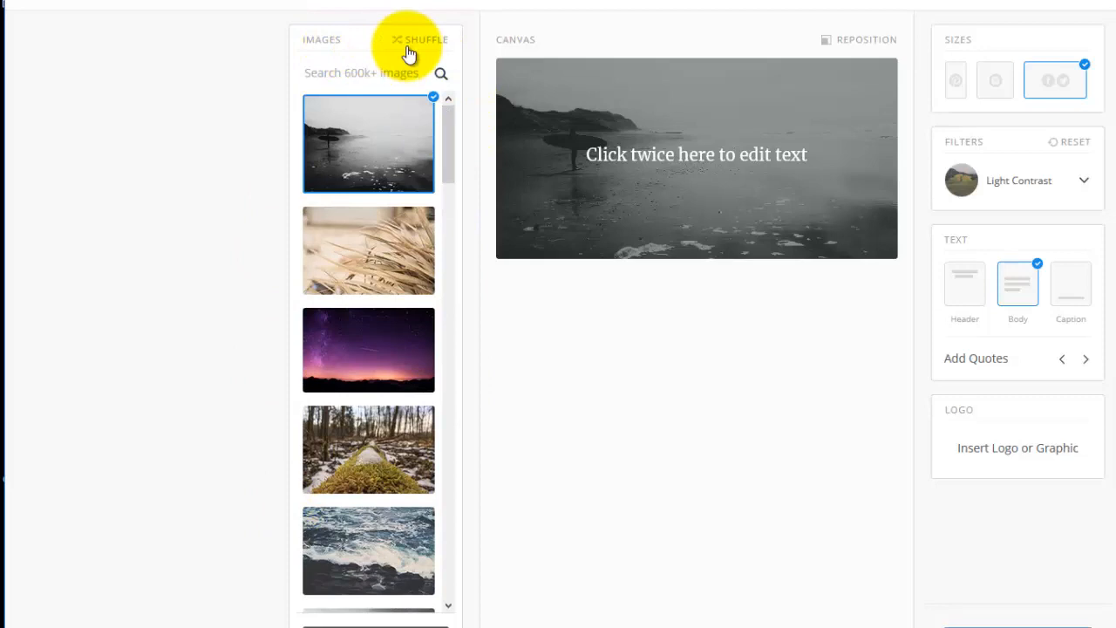
pyautogui.click(422, 39)
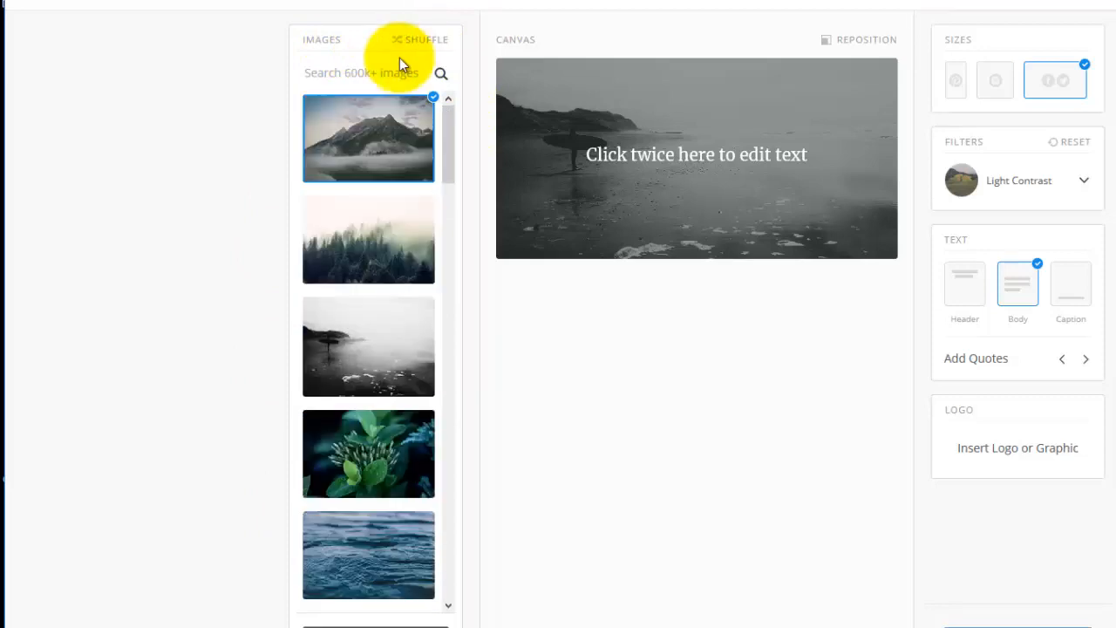
pyautogui.scroll(-3)
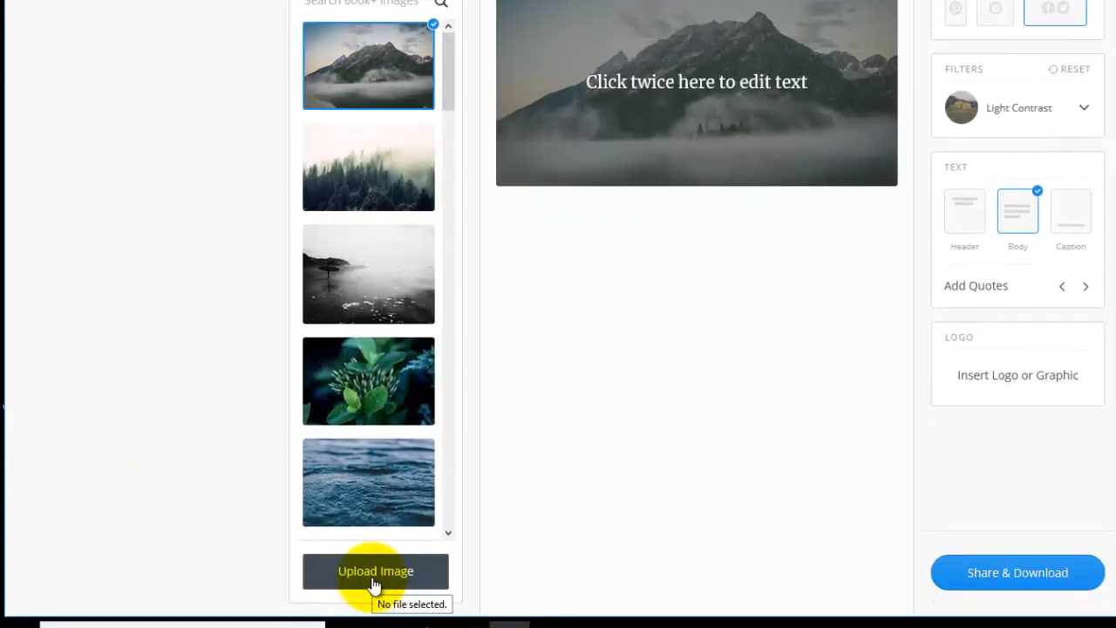
# Upload the cornflower jpg from the graphics 1 folder as the background photo.
pyautogui.click(375, 571)
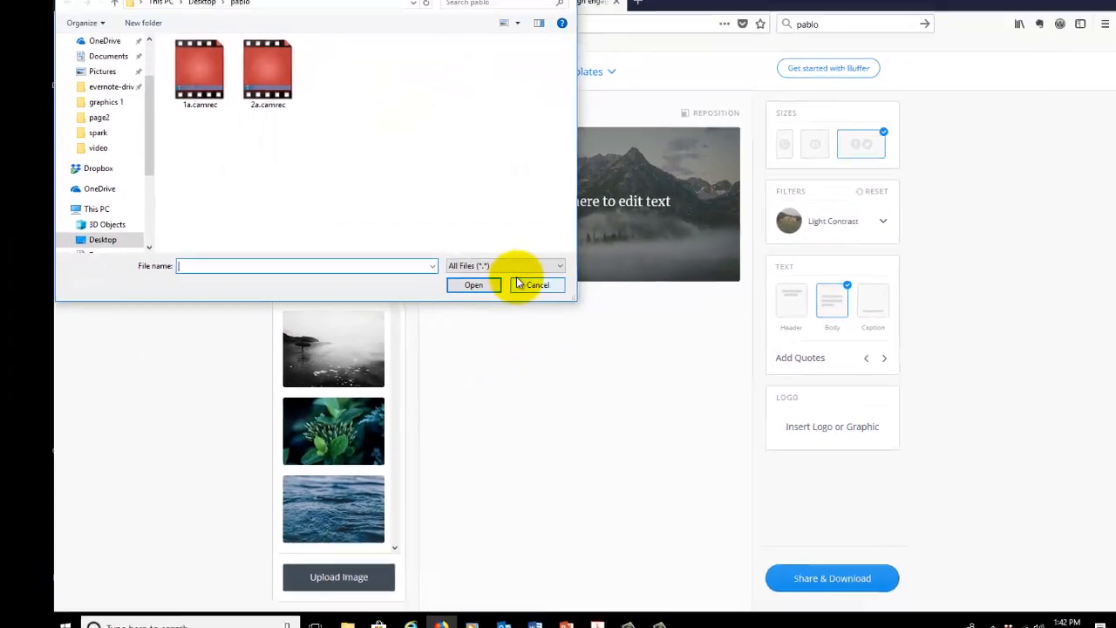
pyautogui.click(156, 176)
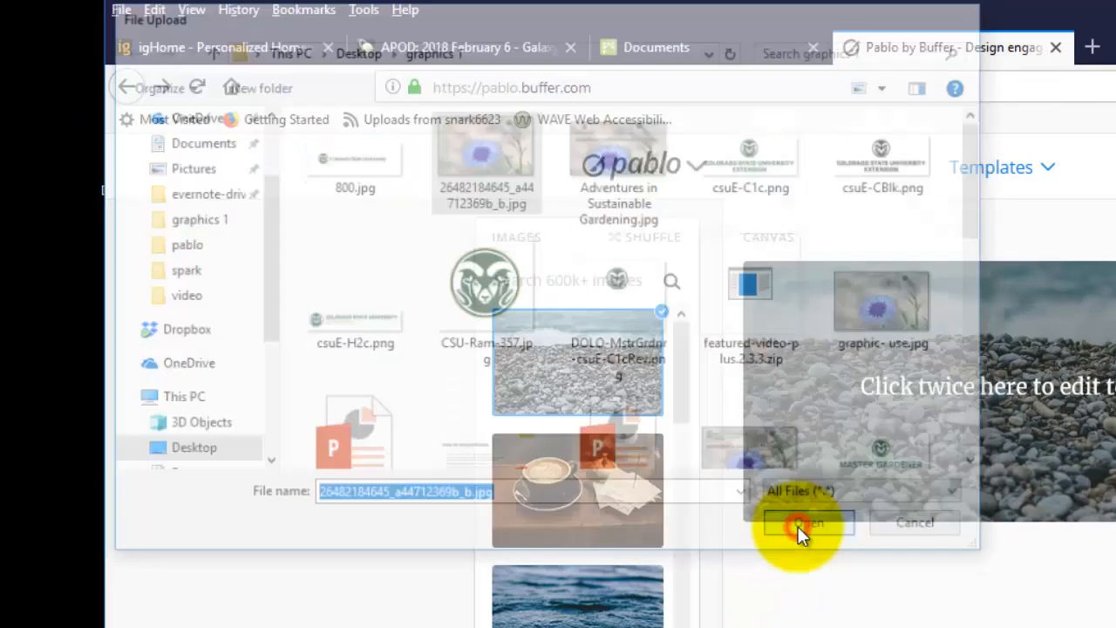
pyautogui.click(803, 523)
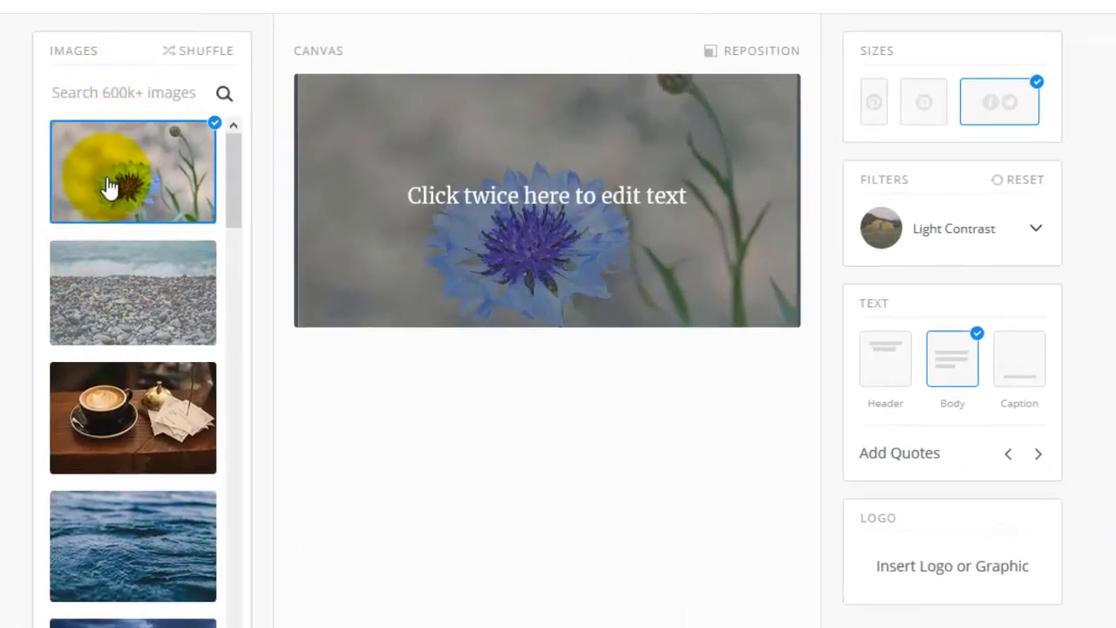
pyautogui.click(133, 170)
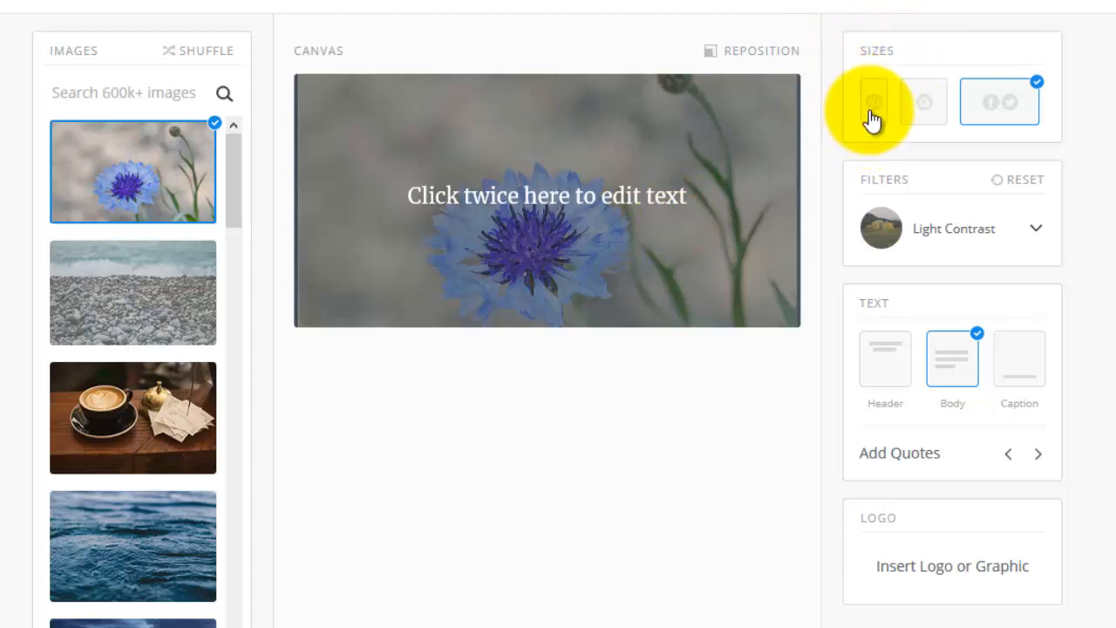
pyautogui.click(872, 101)
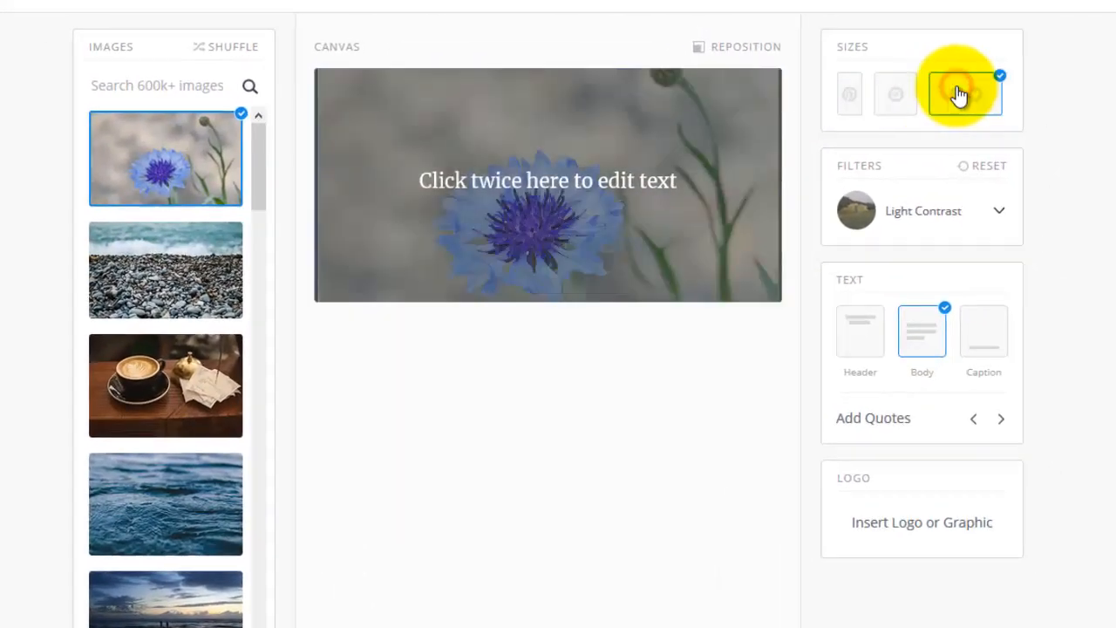
pyautogui.click(966, 94)
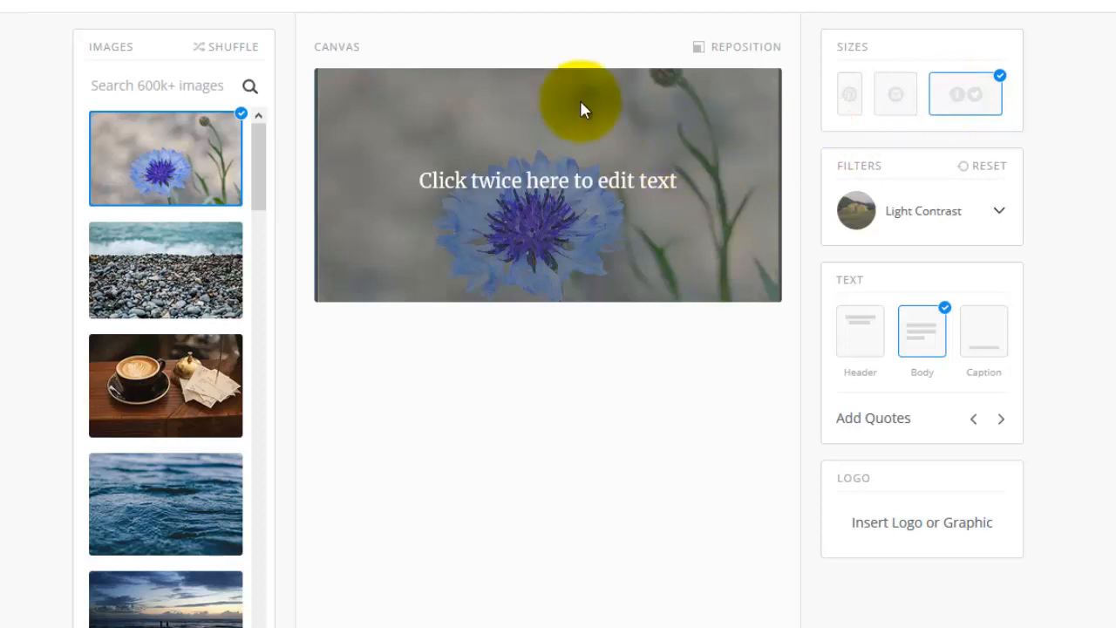
pyautogui.moveTo(729, 52)
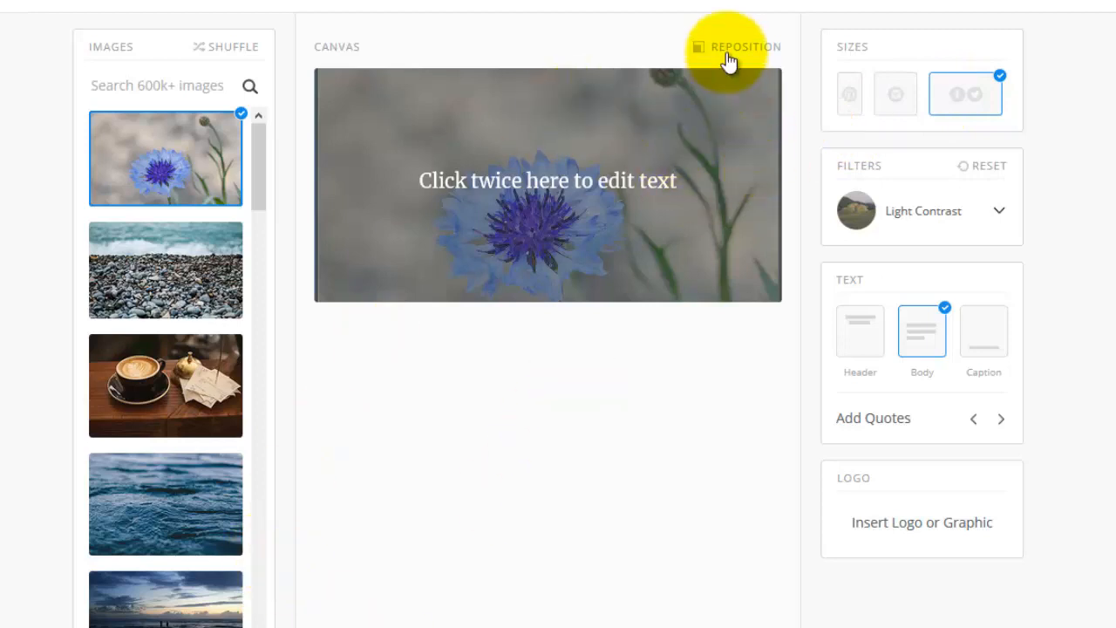
pyautogui.click(746, 45)
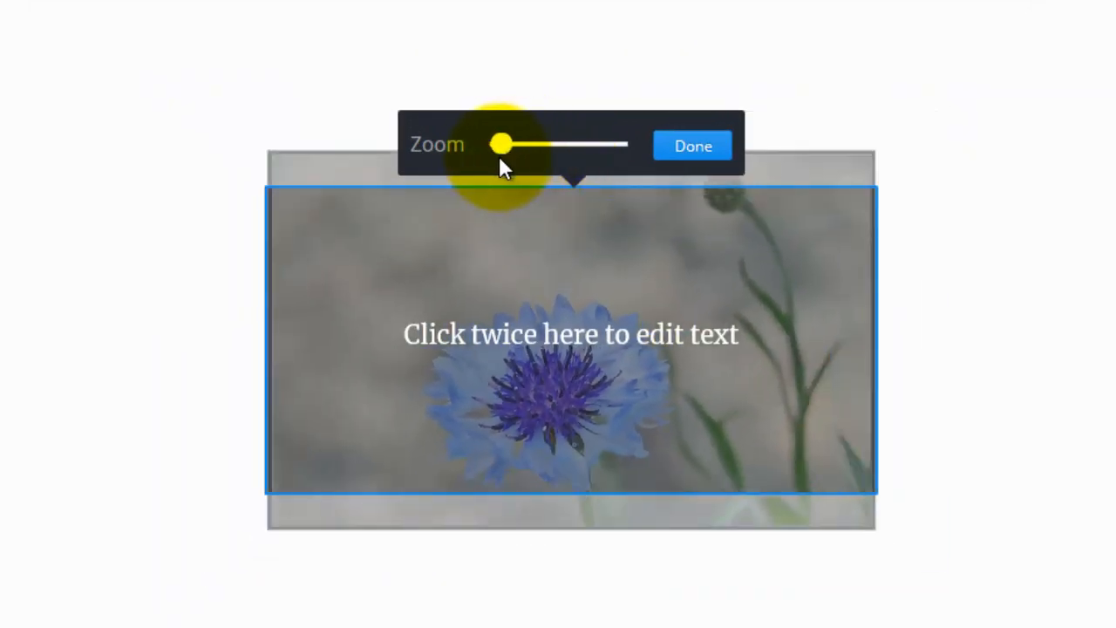
pyautogui.moveTo(502, 143); pyautogui.dragTo(523, 143)
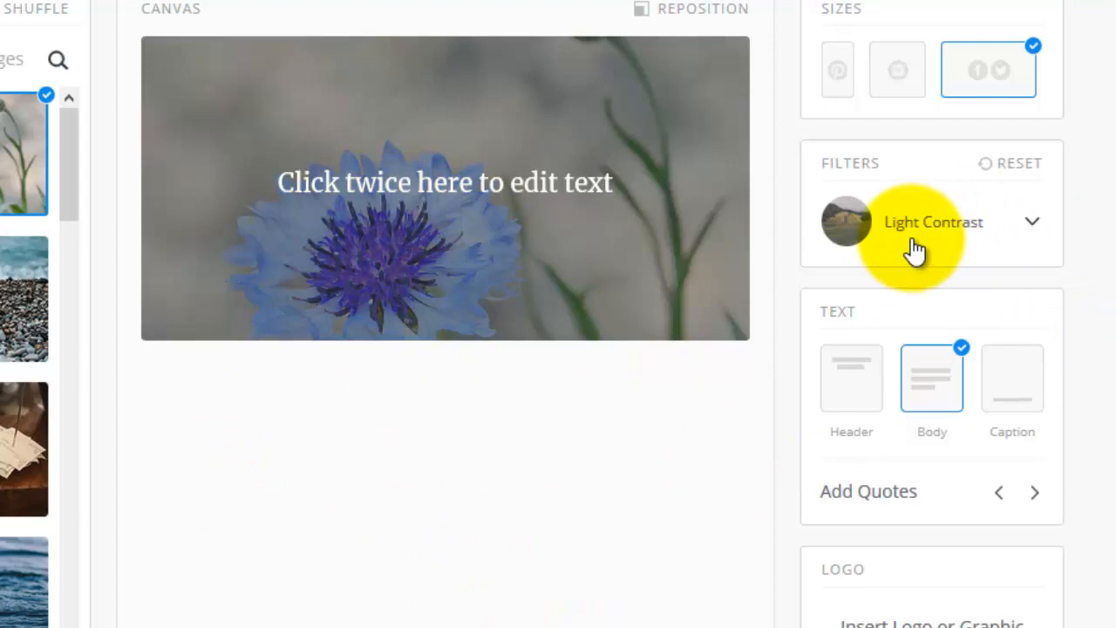
pyautogui.moveTo(986, 270)
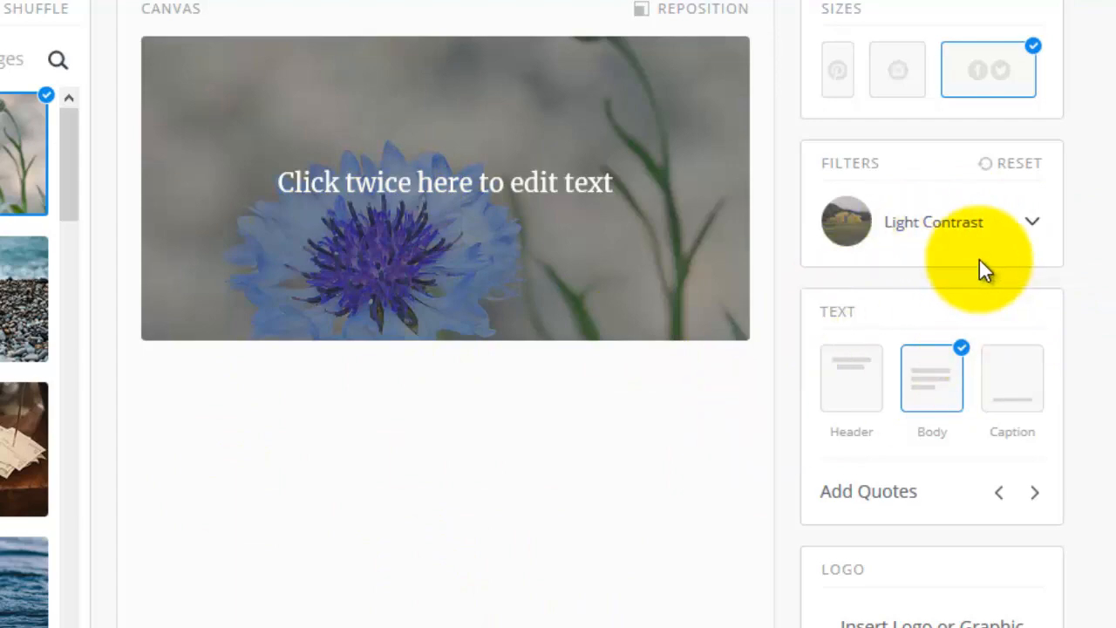
# Set the photo filter to None, removing the Light Contrast filter.
pyautogui.click(1033, 222)
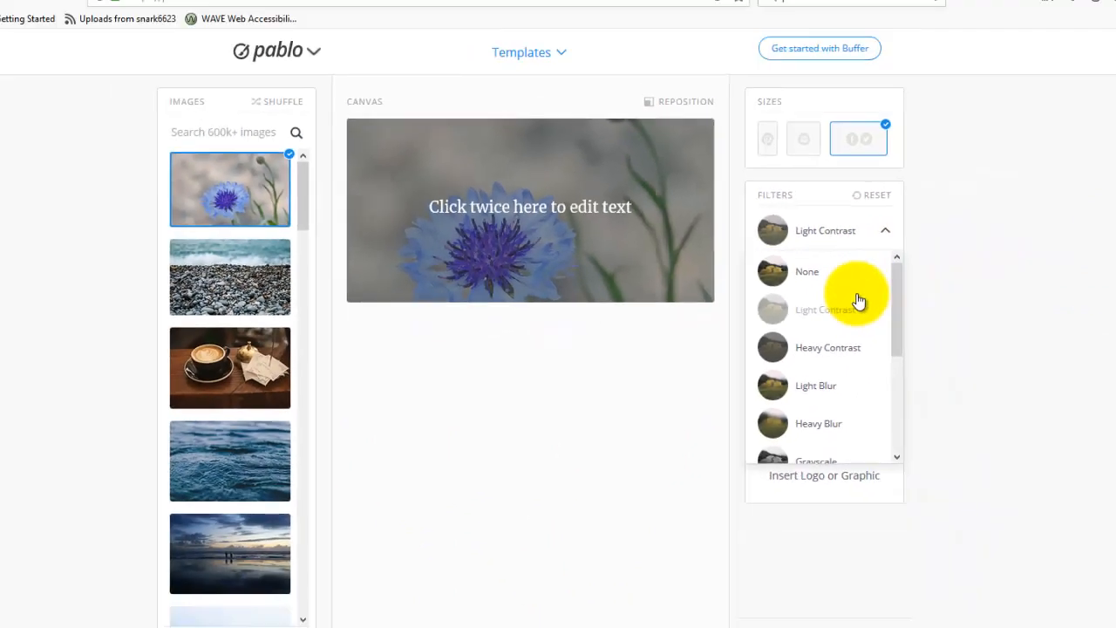
pyautogui.click(806, 273)
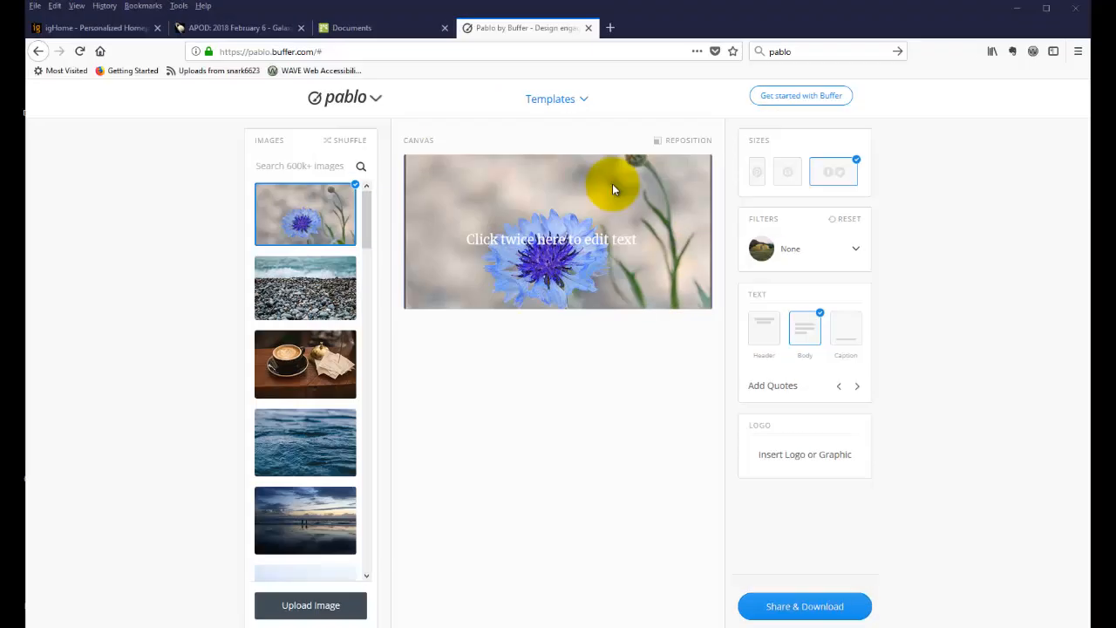
pyautogui.click(551, 98)
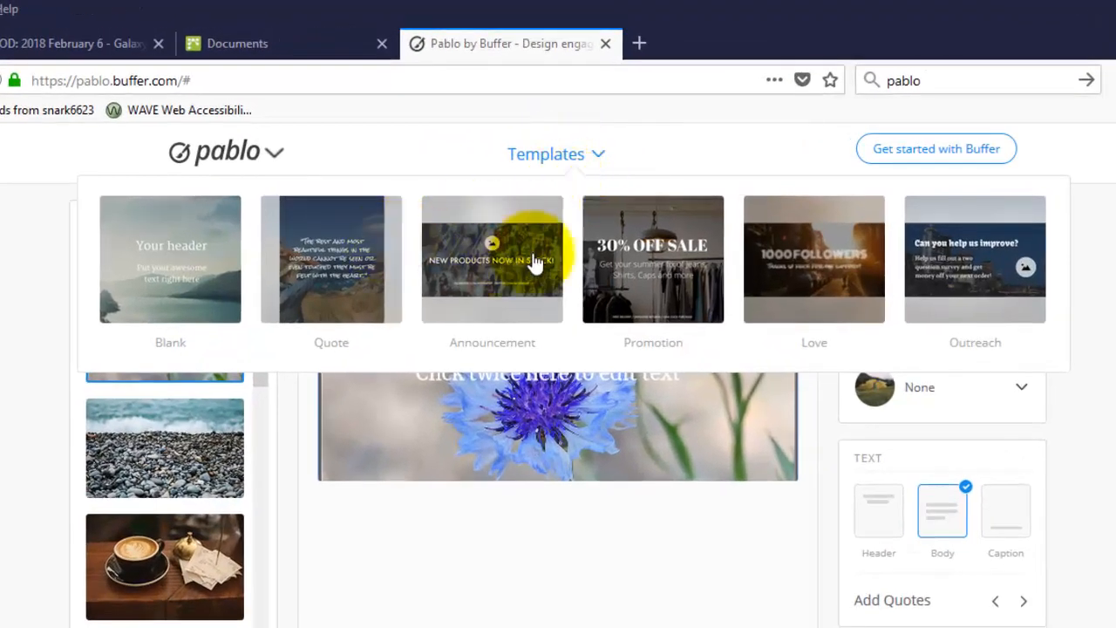
pyautogui.moveTo(146, 290)
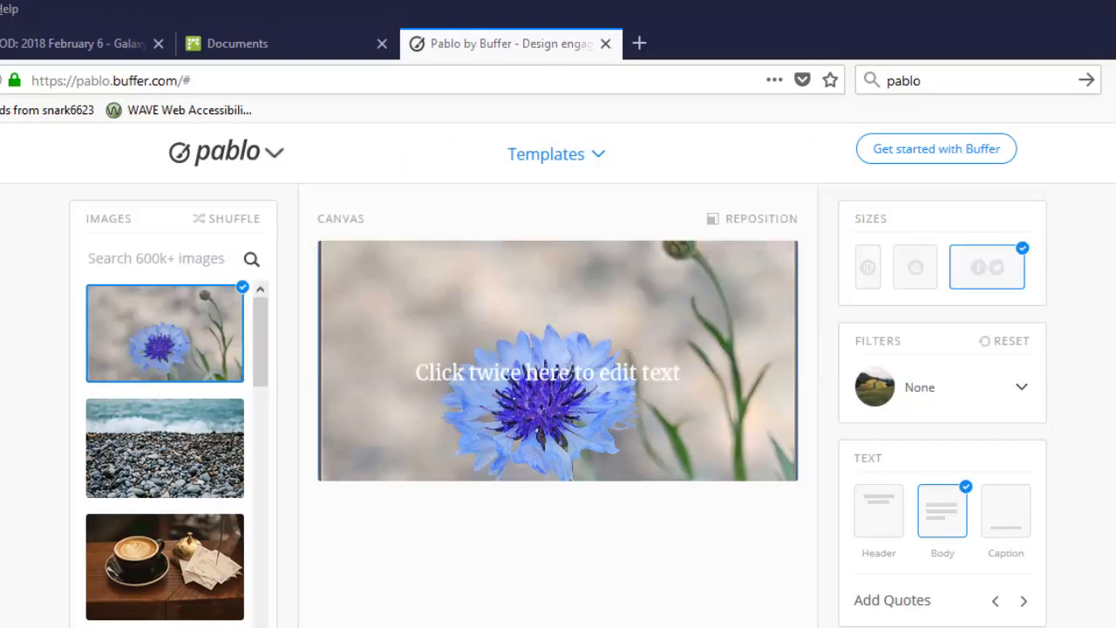
pyautogui.moveTo(923, 261)
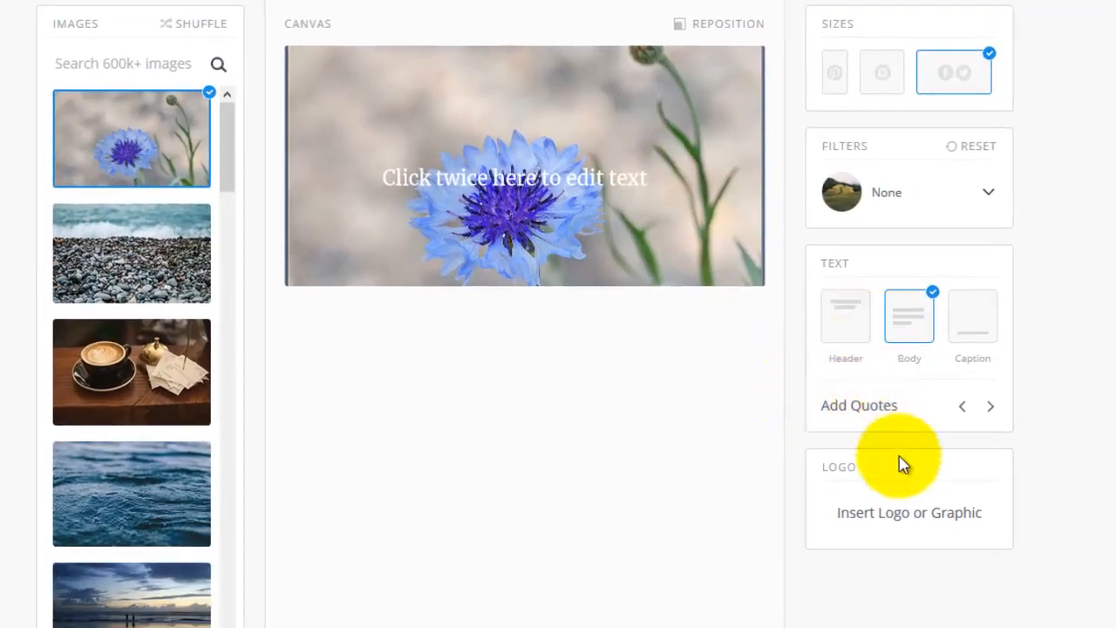
pyautogui.moveTo(886, 270)
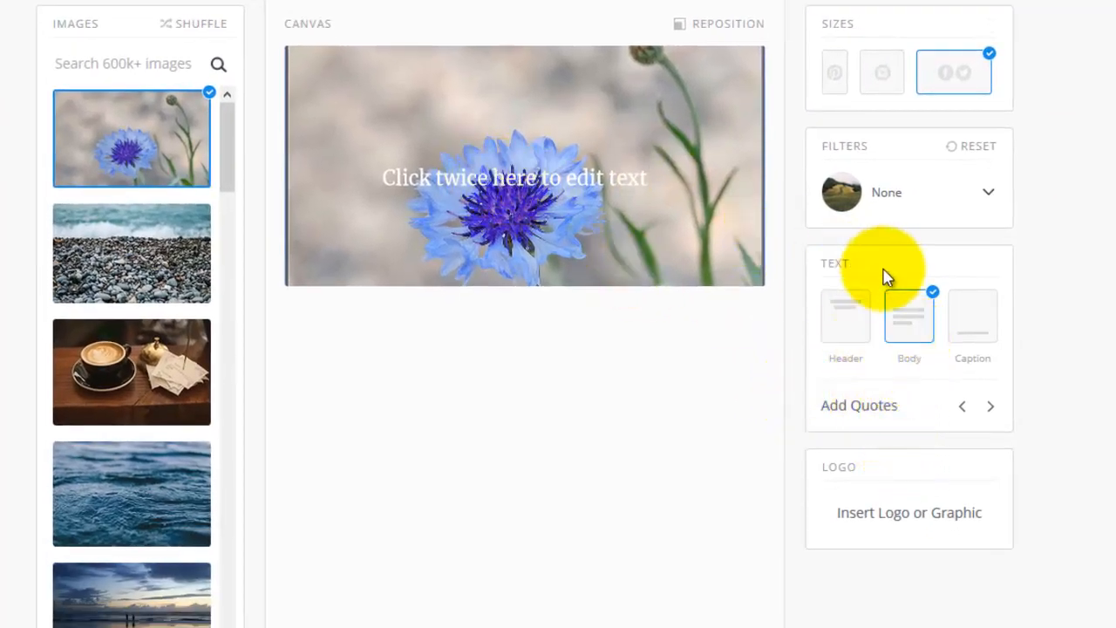
# Add header and caption text over the cornflower image and select the header for sizing.
pyautogui.click(844, 316)
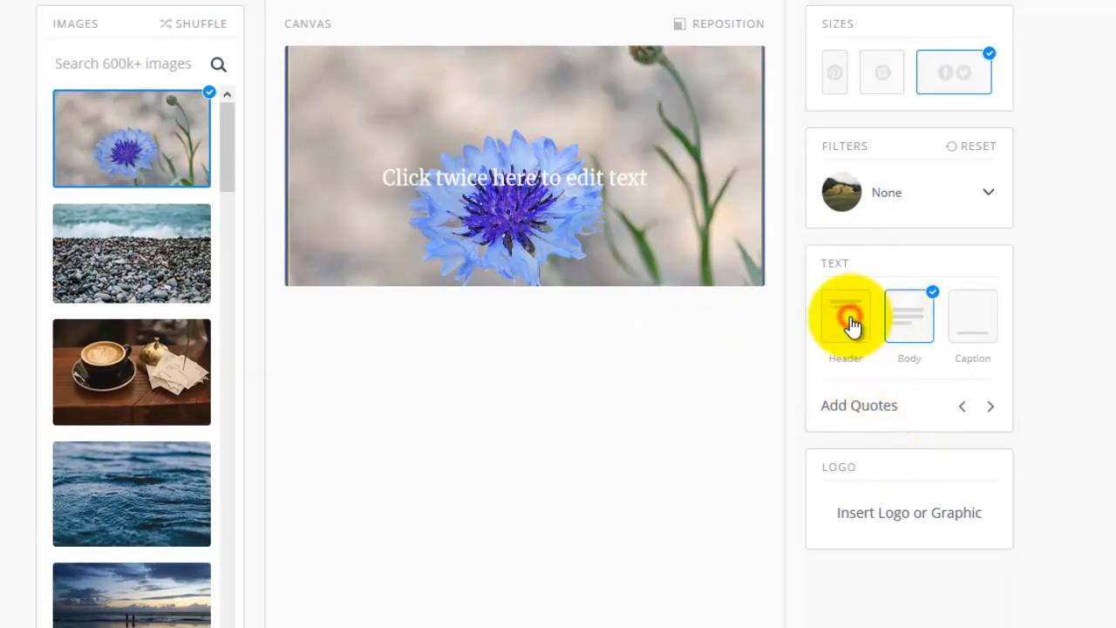
pyautogui.click(844, 316)
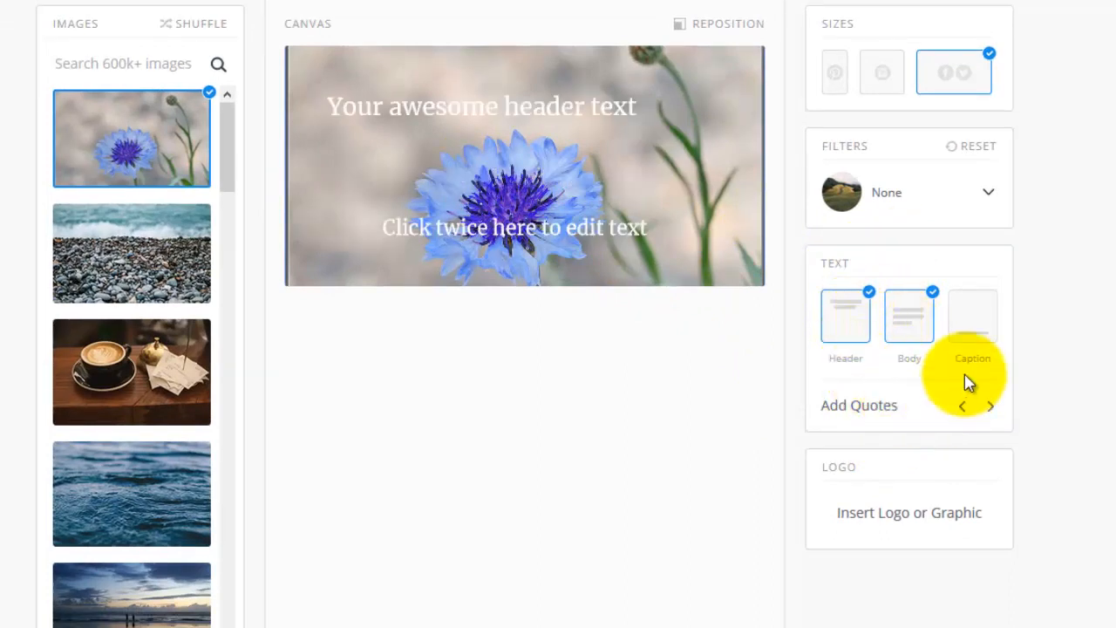
pyautogui.click(974, 316)
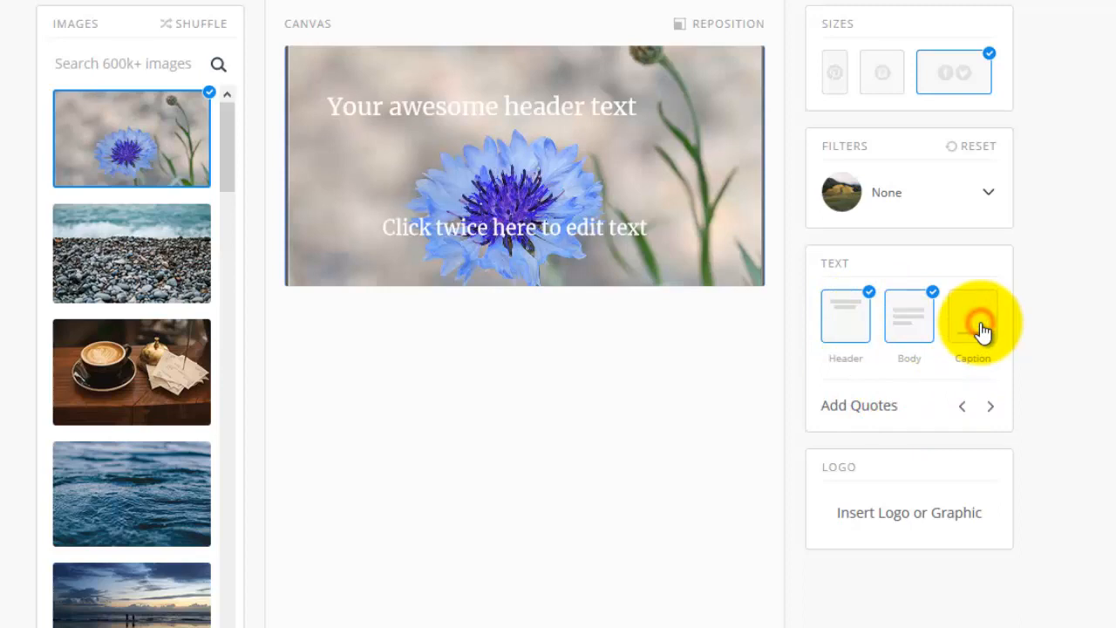
pyautogui.click(971, 316)
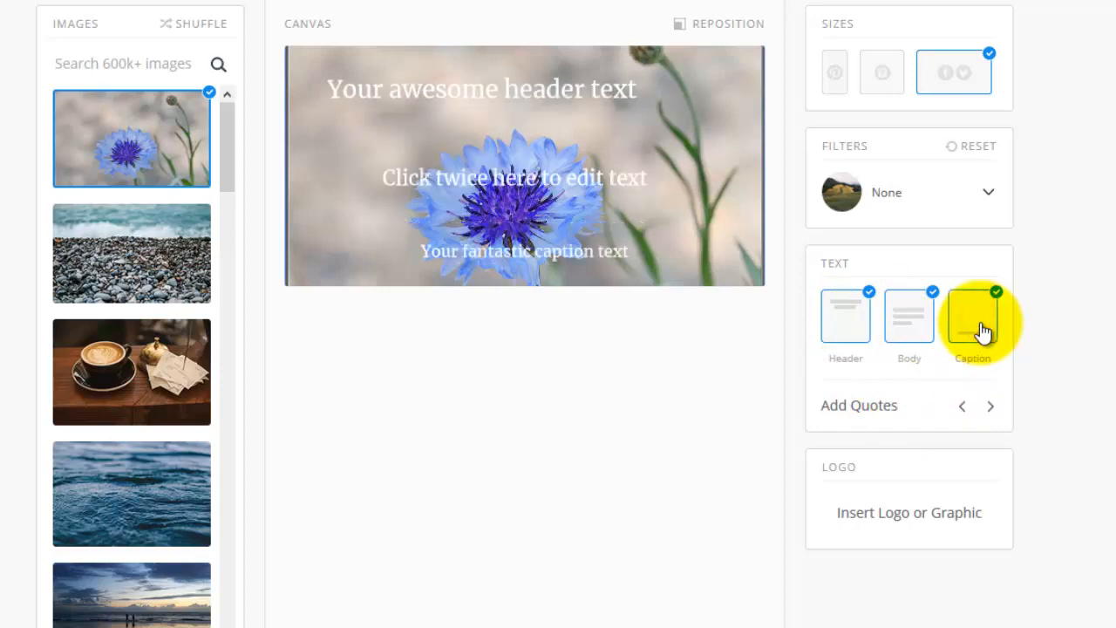
pyautogui.click(973, 316)
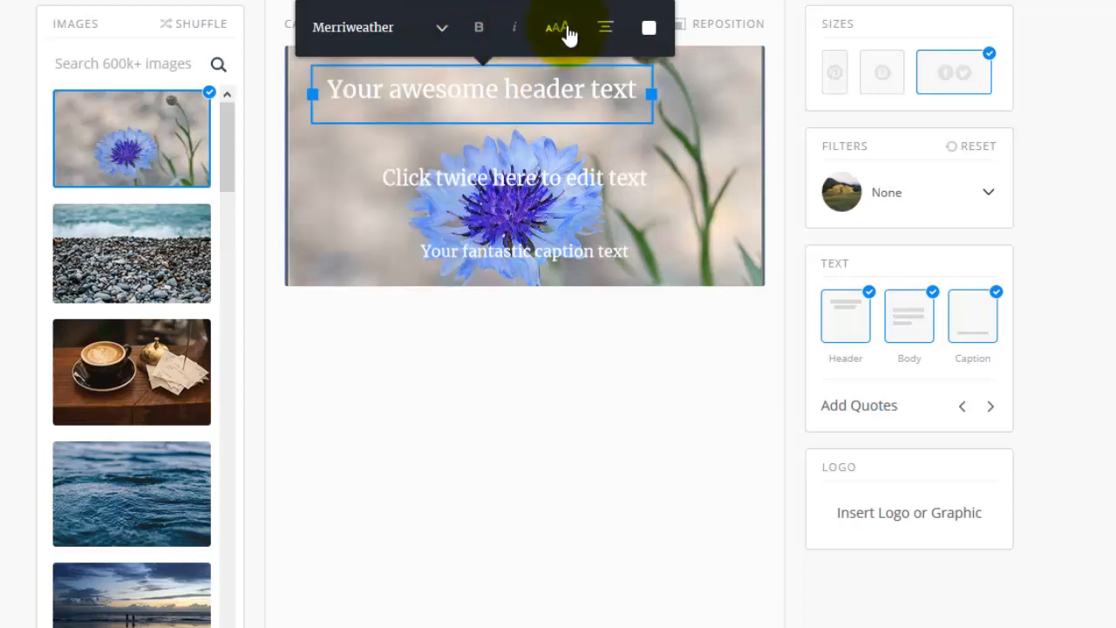
pyautogui.click(606, 28)
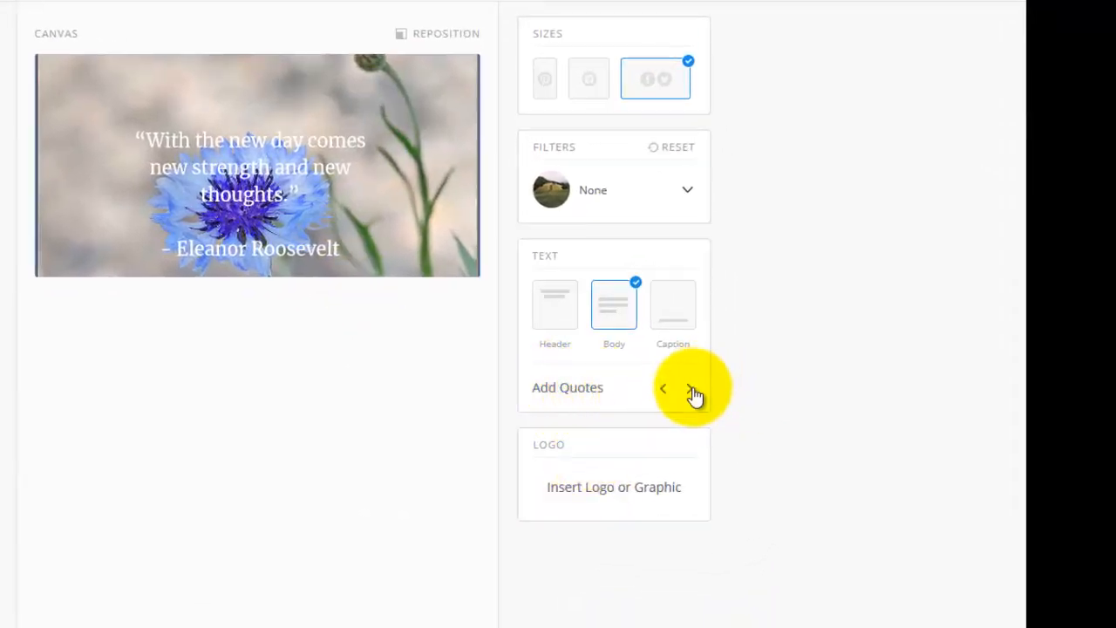
# Cycle through several preset quotes, landing on an Anatole France quote.
pyautogui.click(690, 388)
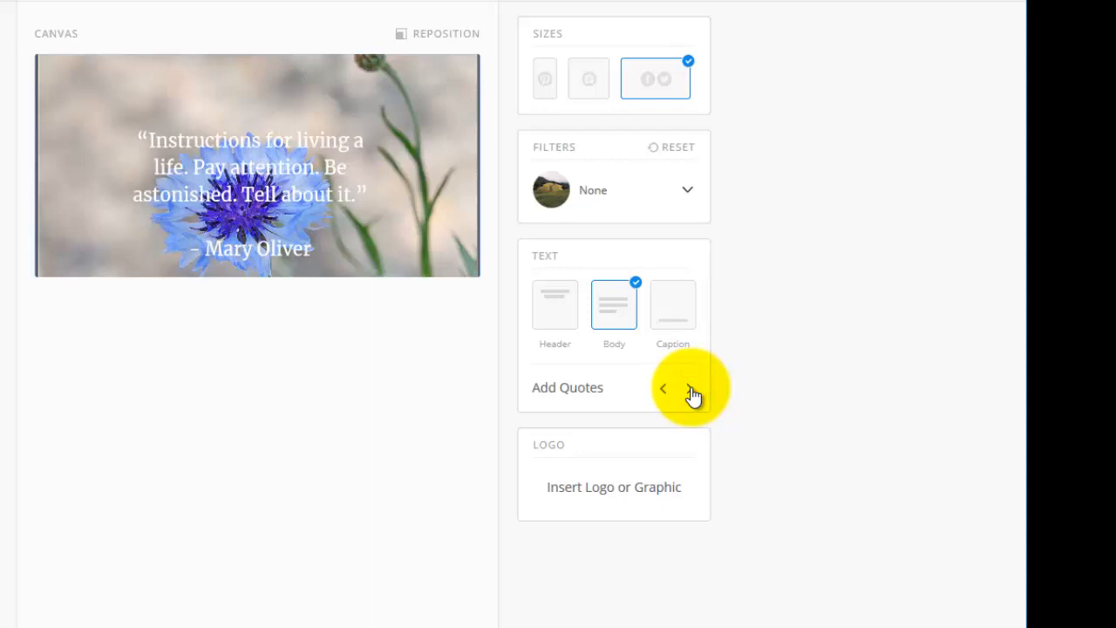
pyautogui.click(691, 387)
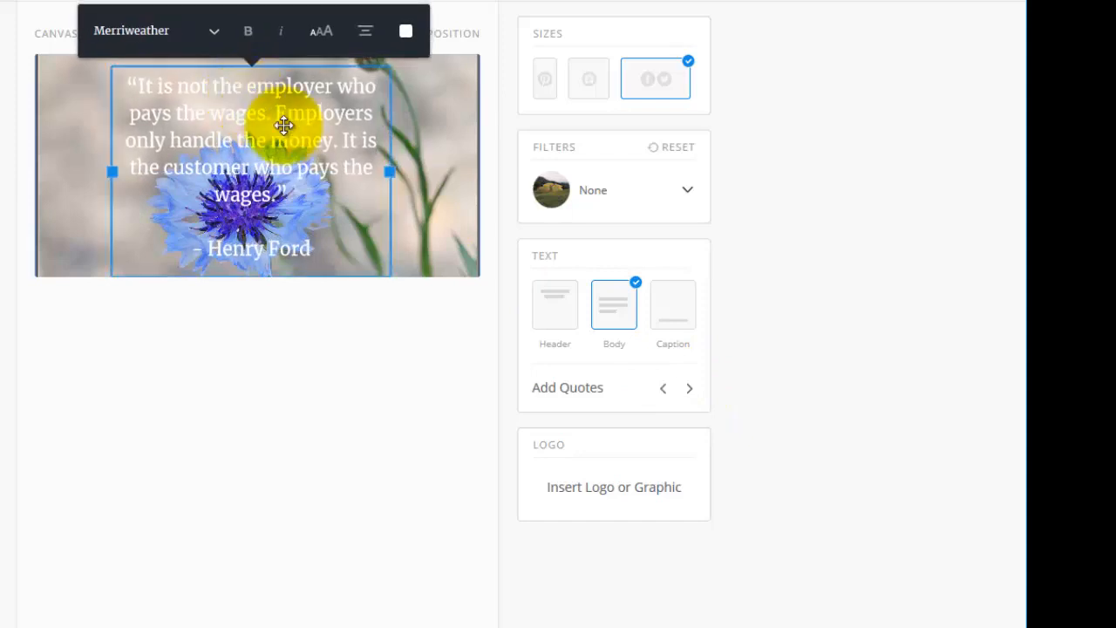
pyautogui.click(689, 387)
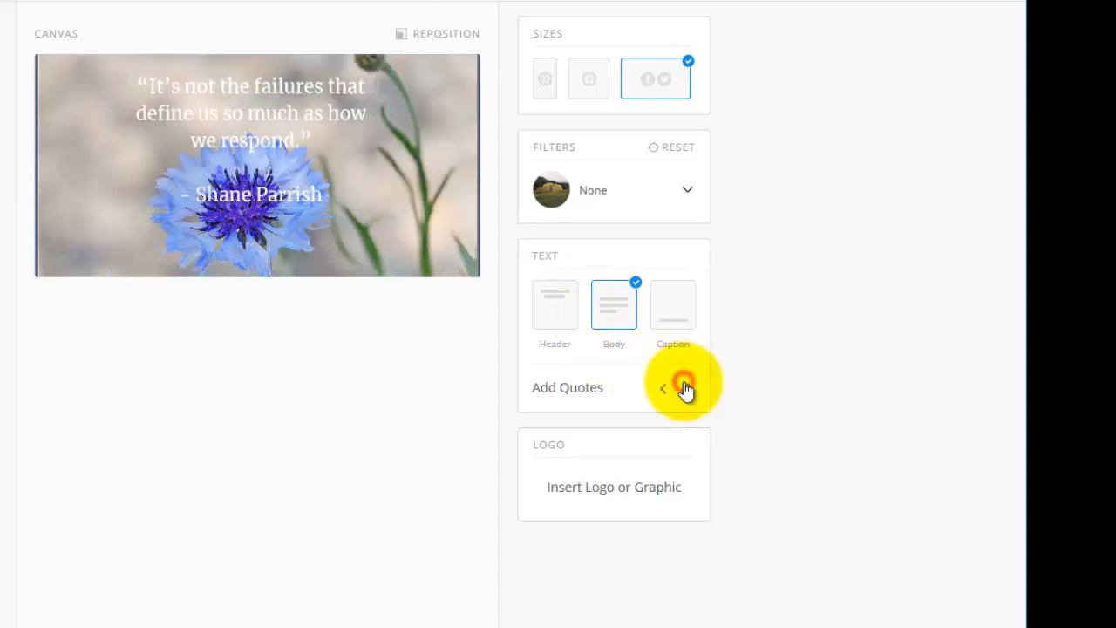
pyautogui.click(663, 387)
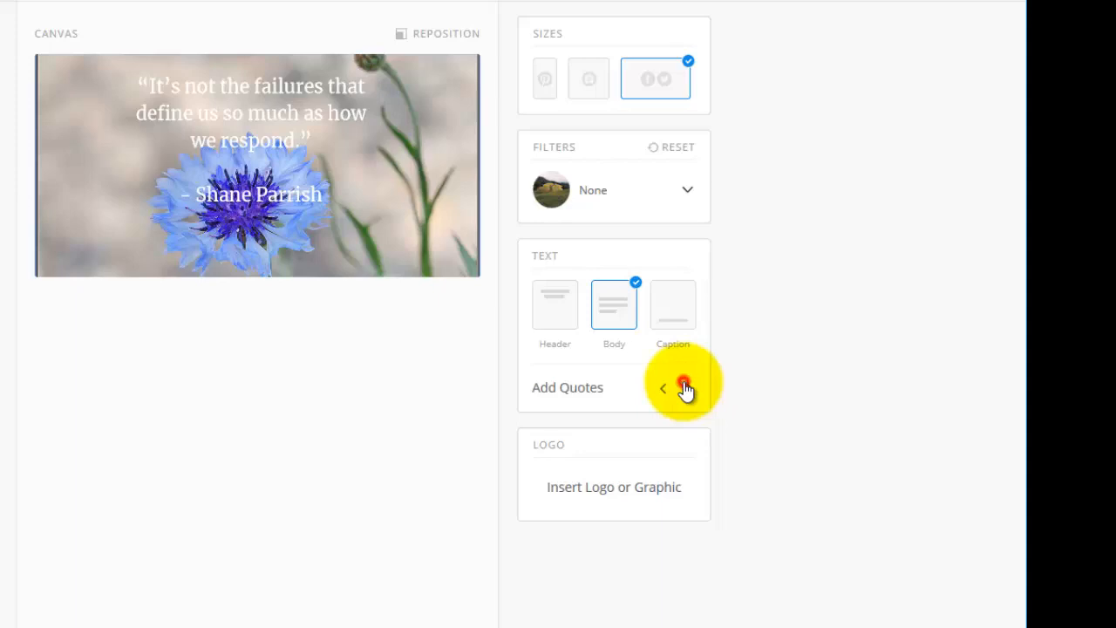
pyautogui.click(687, 387)
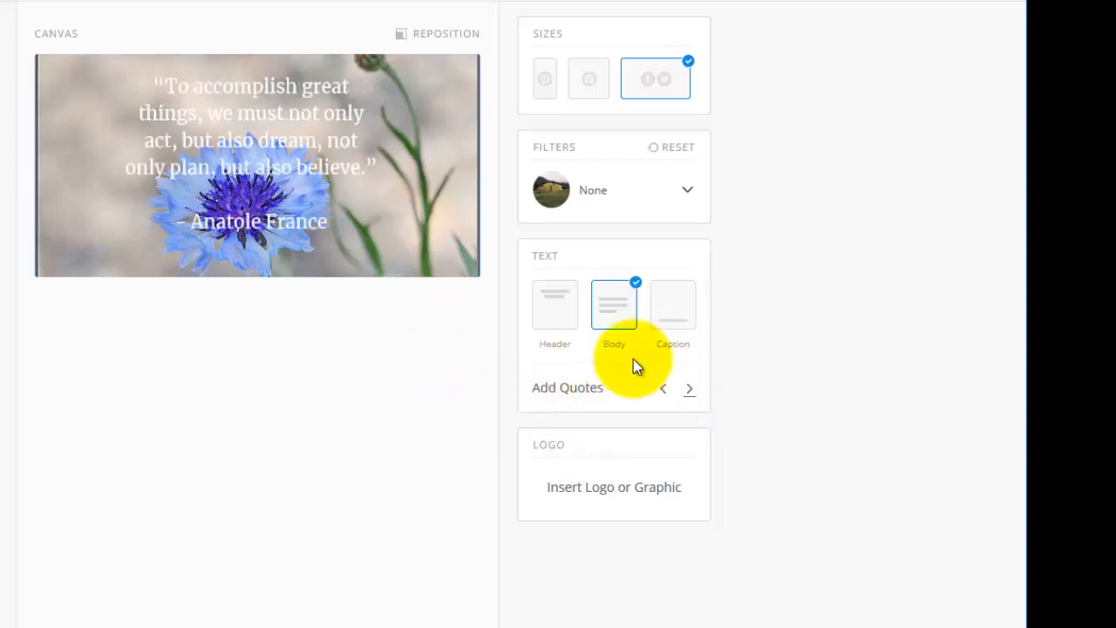
pyautogui.moveTo(393, 339)
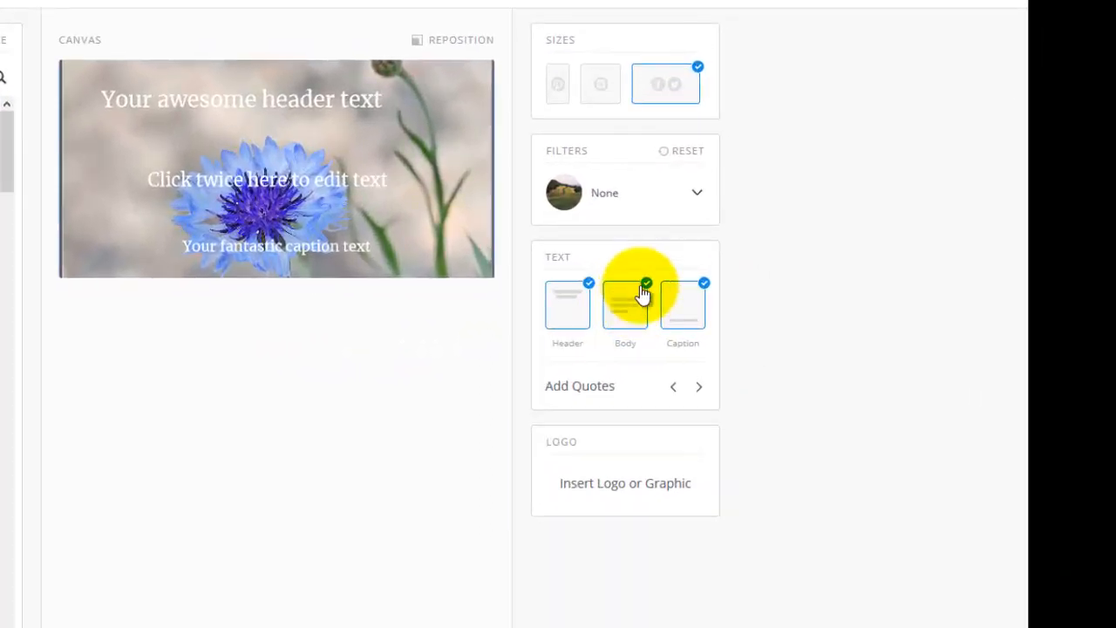
# Drop the body text and make the header read 'Adventures in Sustainable Gardening', two sizes larger.
pyautogui.click(625, 304)
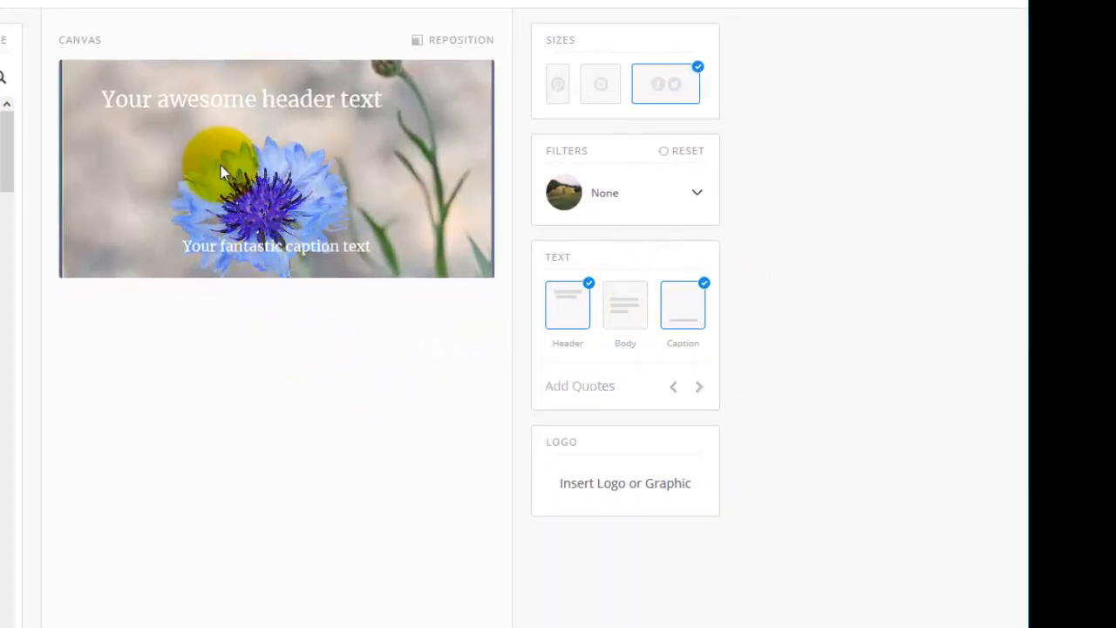
pyautogui.click(241, 98)
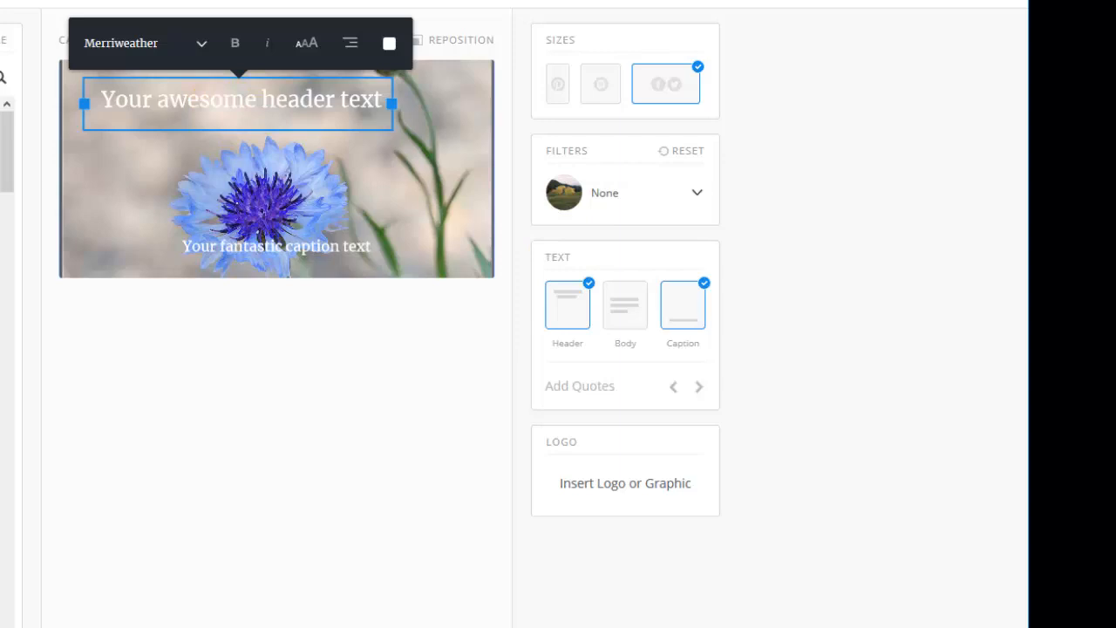
pyautogui.write('Adventures in Sustainable Gardening')
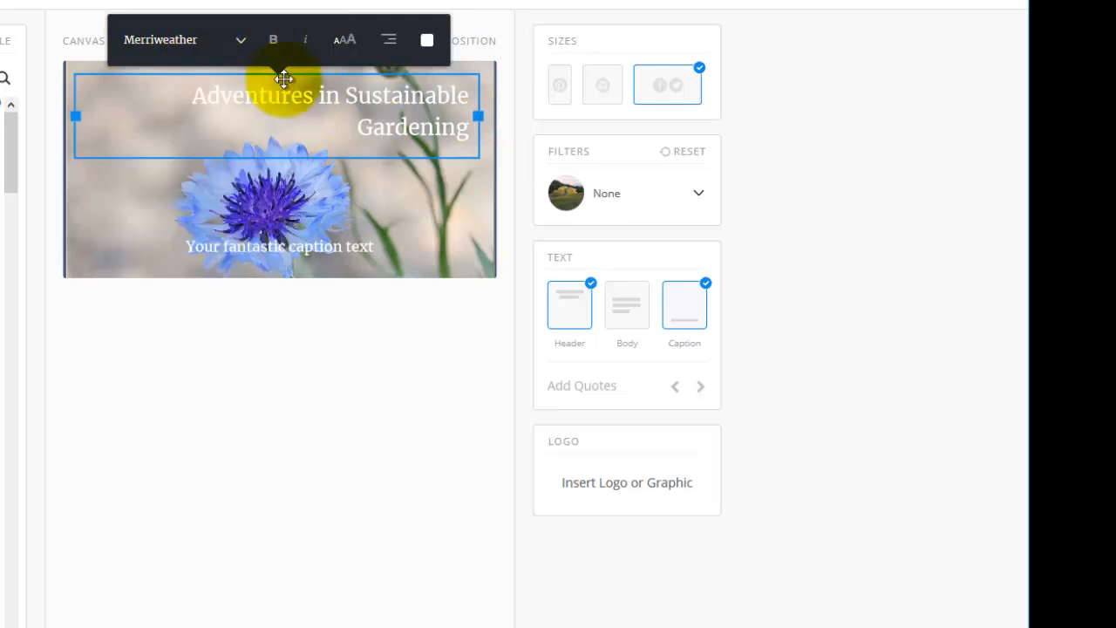
pyautogui.click(349, 38)
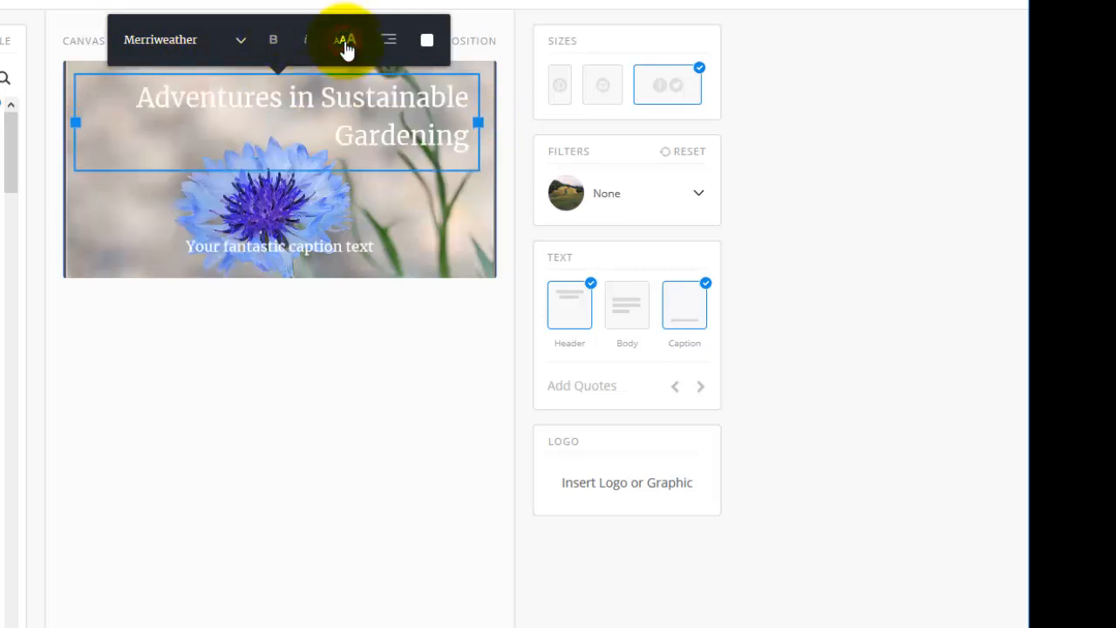
pyautogui.click(353, 42)
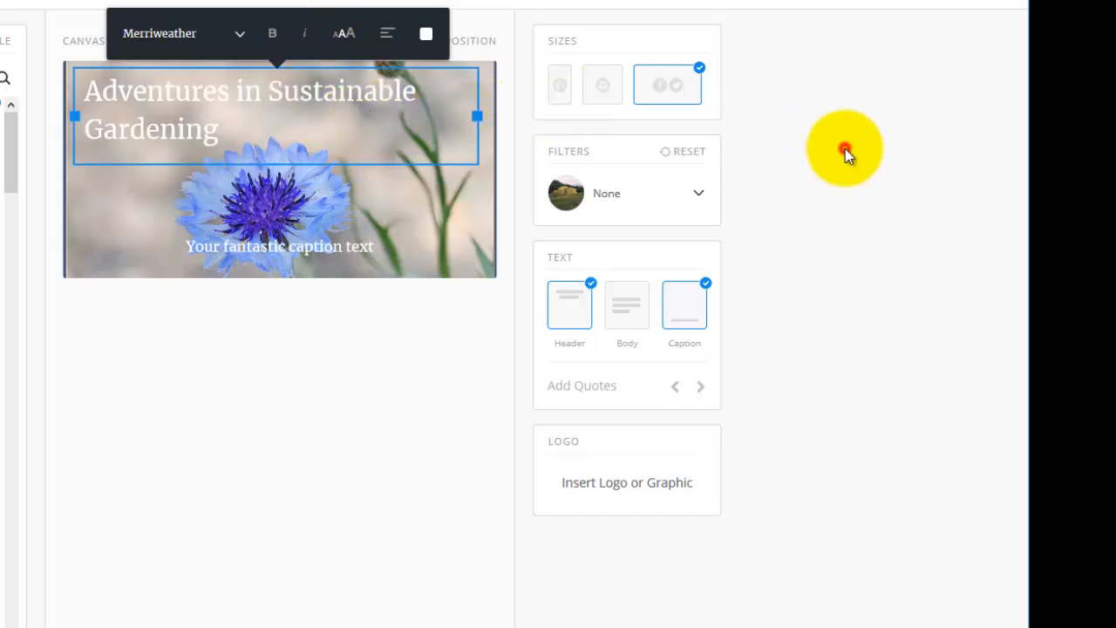
pyautogui.click(279, 246)
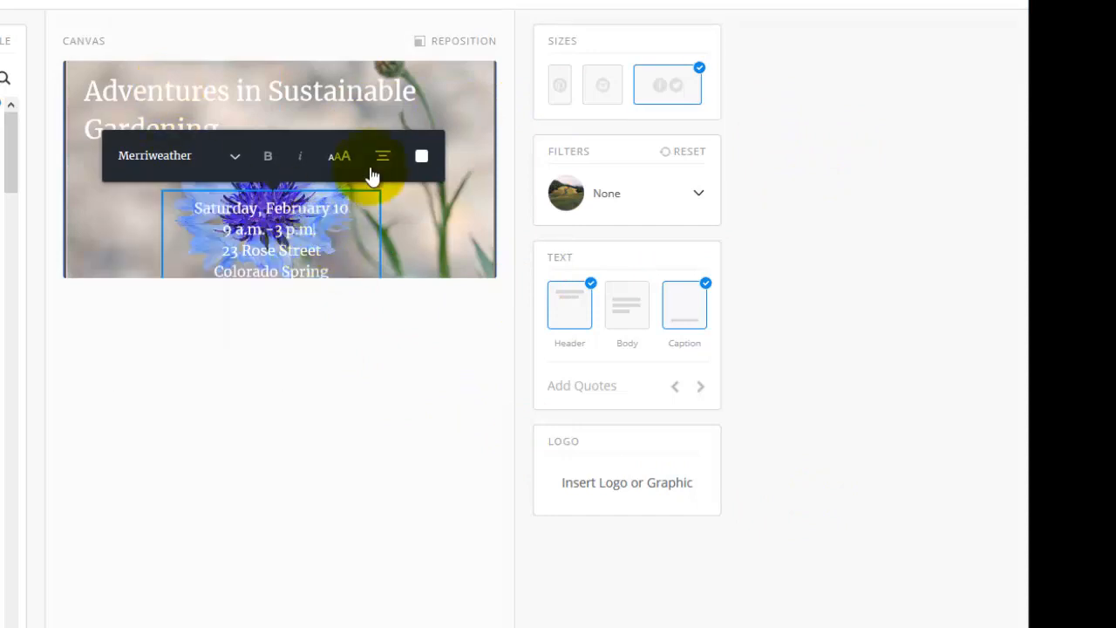
pyautogui.click(382, 157)
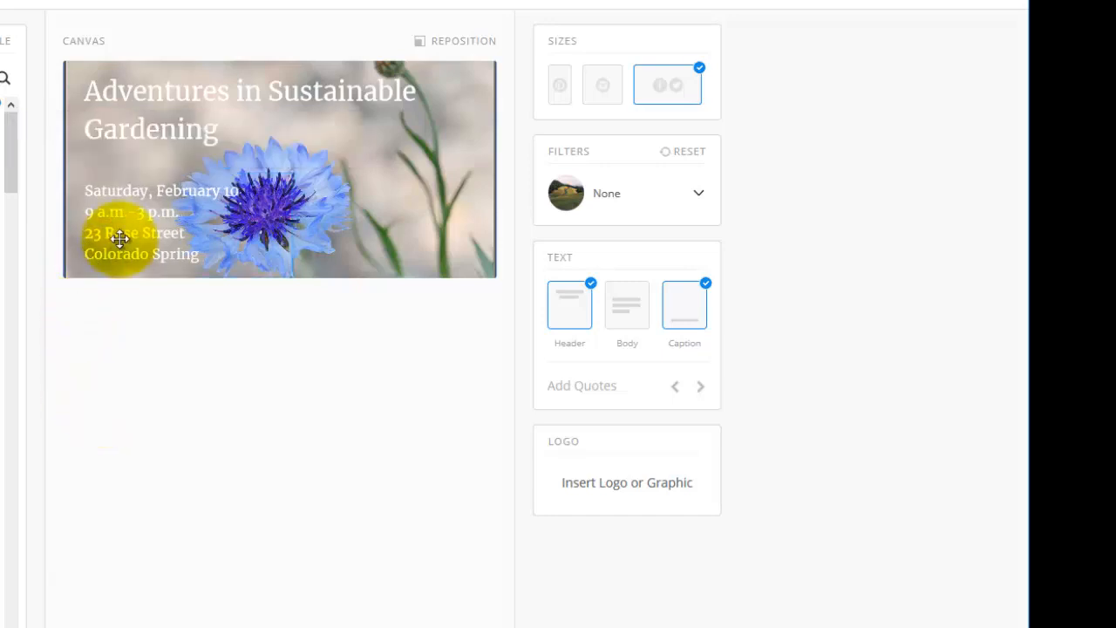
pyautogui.click(140, 224)
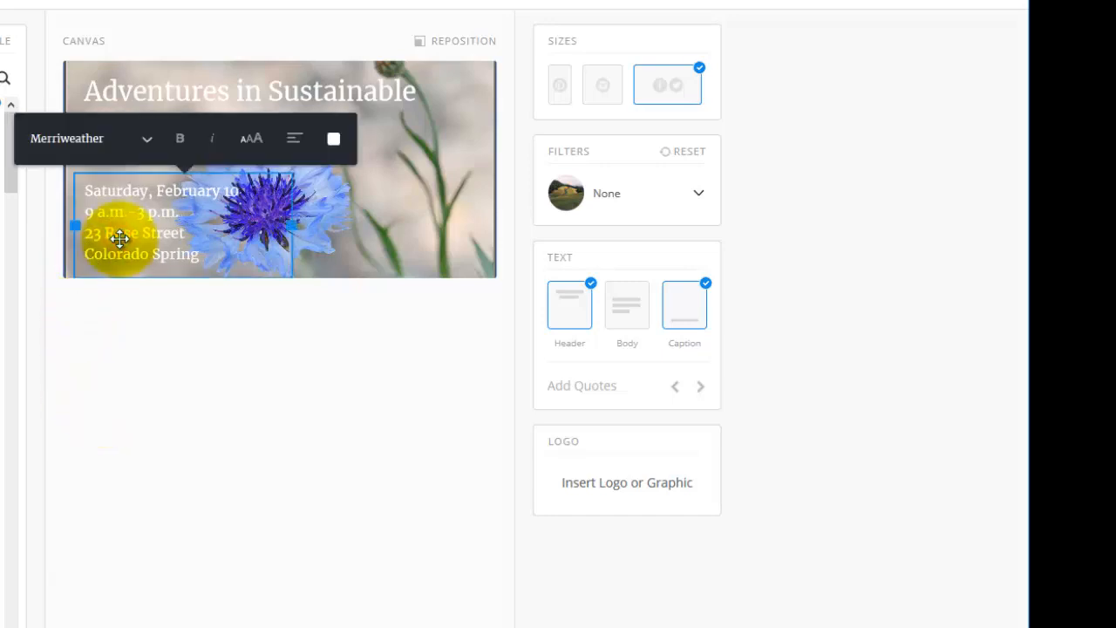
pyautogui.click(180, 140)
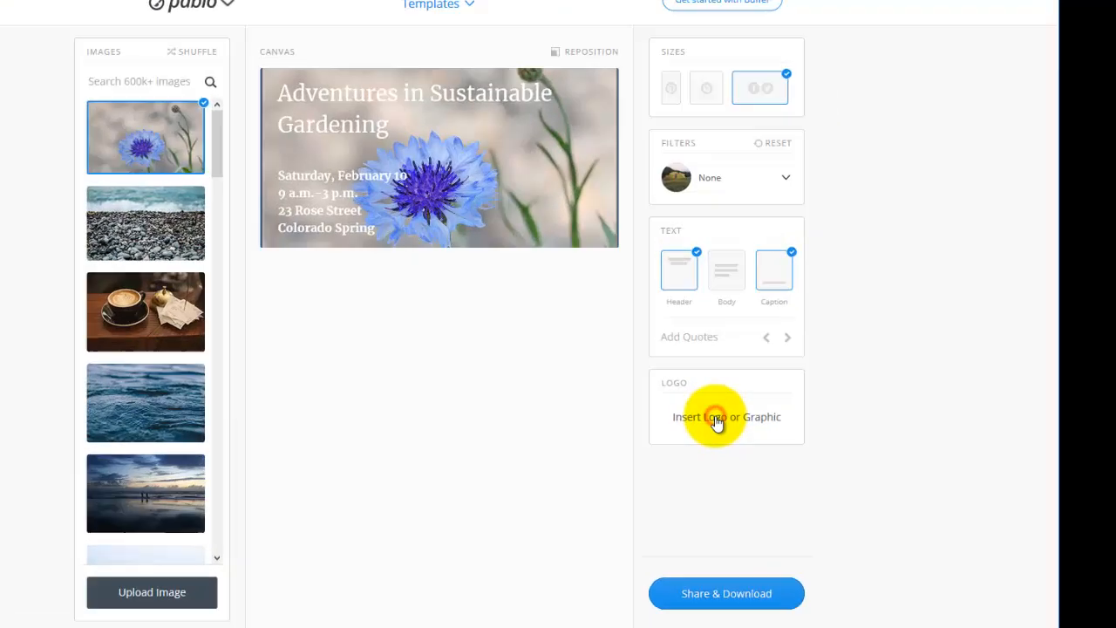
# Insert the Colorado State University Extension logo file onto the graphic.
pyautogui.click(726, 417)
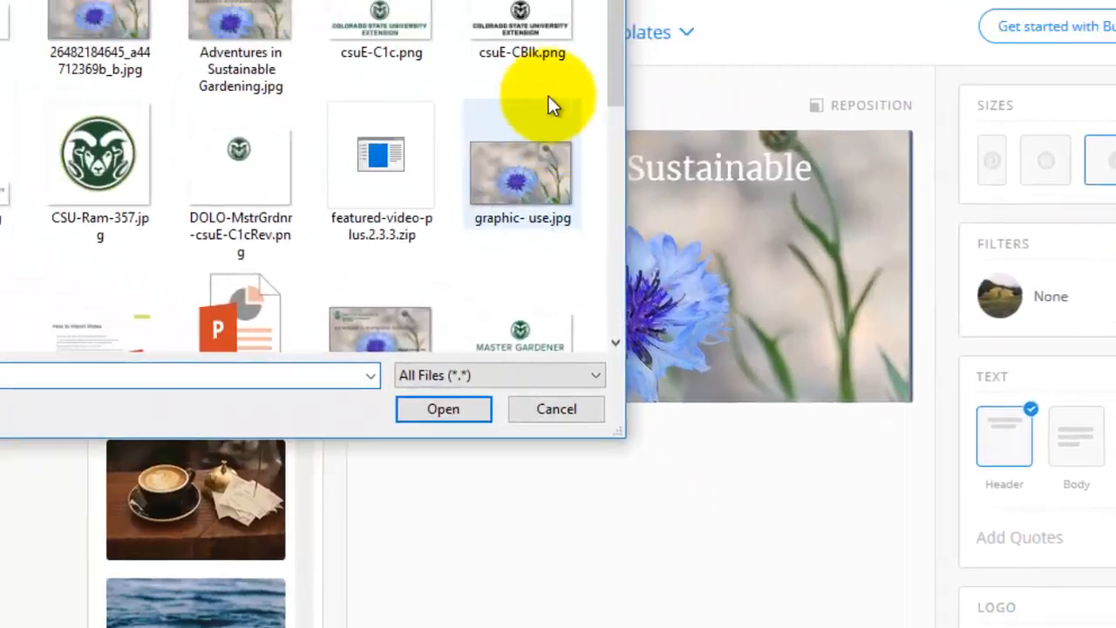
pyautogui.click(443, 409)
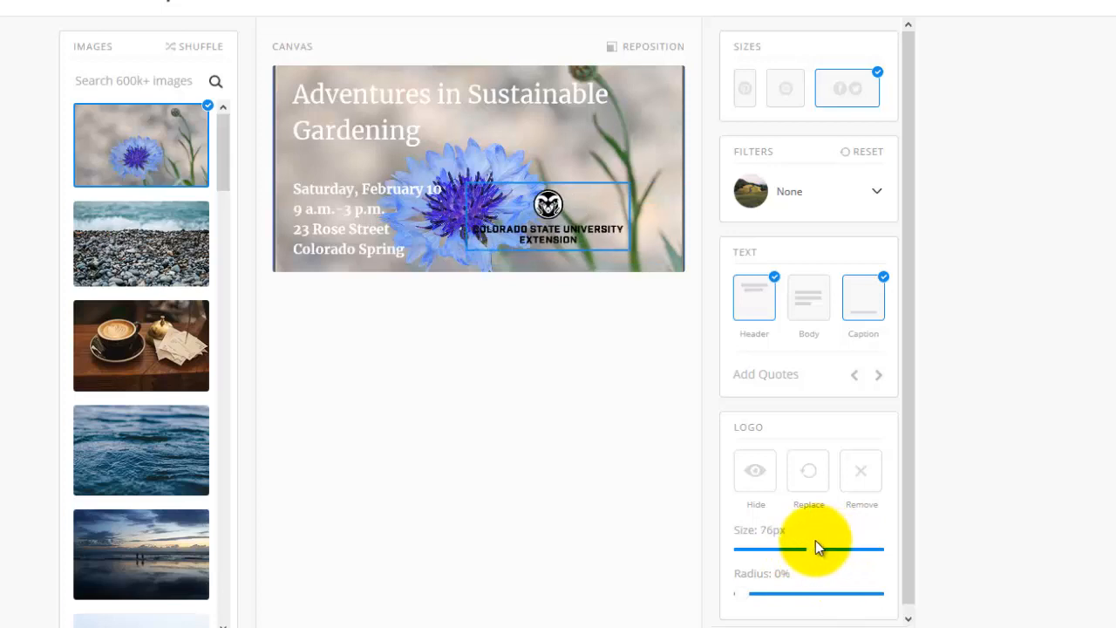
# Adjust the logo Size slider to about 49px so it sits small in the lower right.
pyautogui.moveTo(800, 549); pyautogui.dragTo(823, 549)
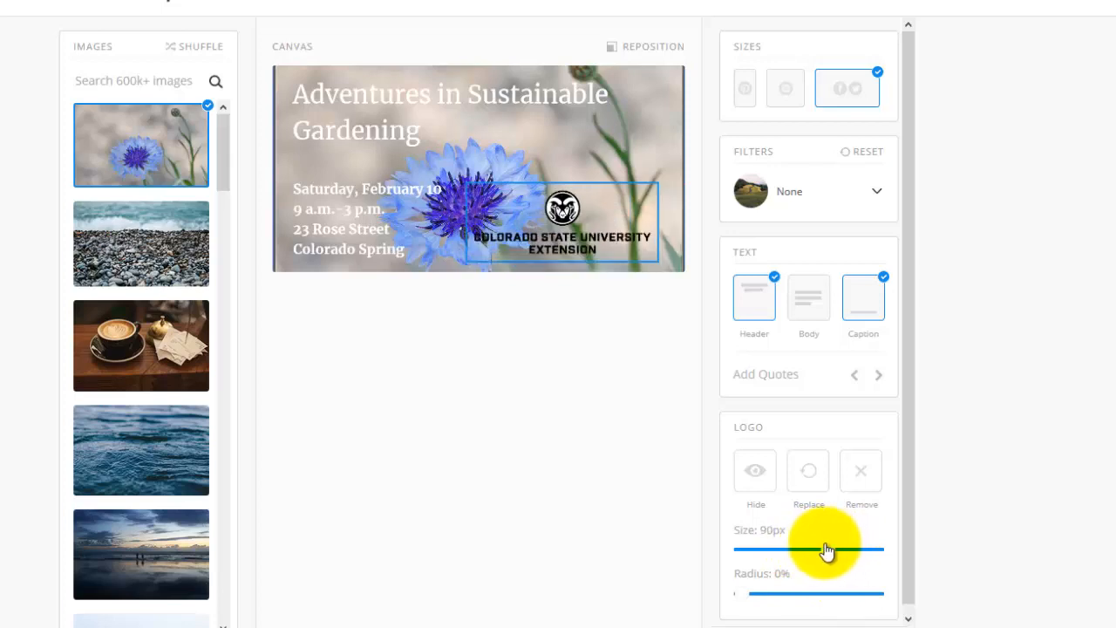
pyautogui.moveTo(837, 549); pyautogui.dragTo(816, 550)
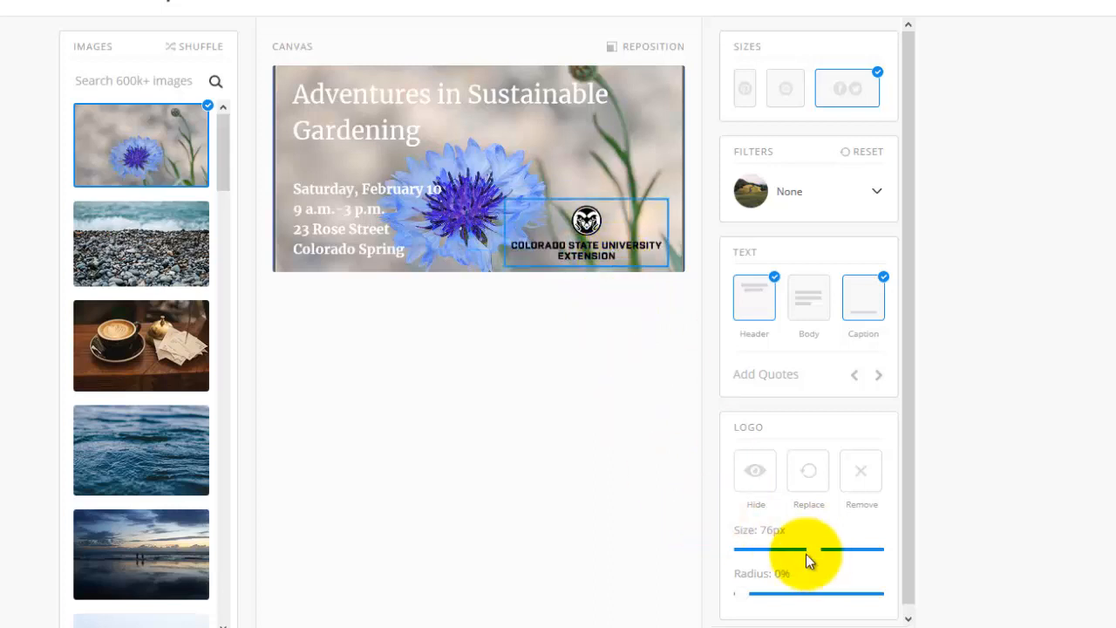
pyautogui.moveTo(806, 549); pyautogui.dragTo(847, 550)
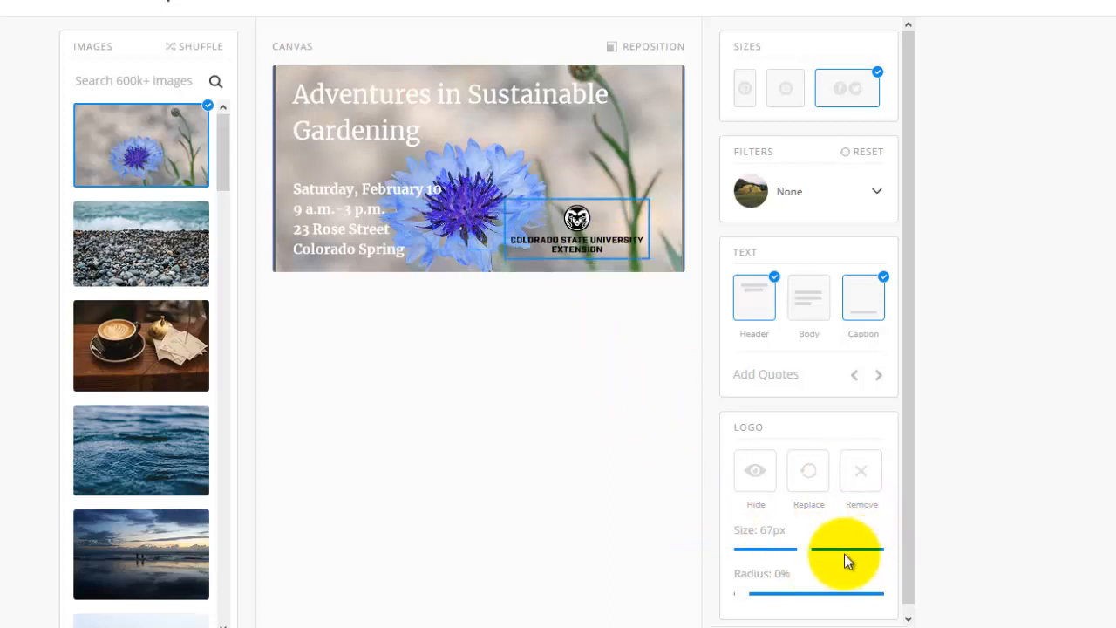
pyautogui.moveTo(846, 549); pyautogui.dragTo(785, 549)
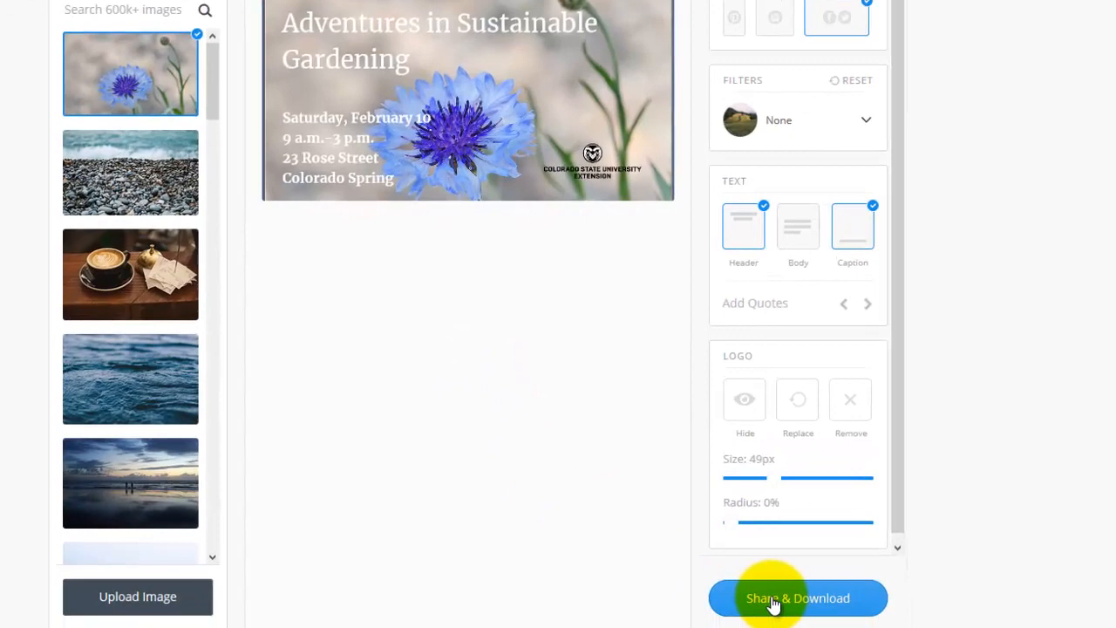
# Download the finished cornflower event graphic as an image via Share & Download.
pyautogui.click(798, 596)
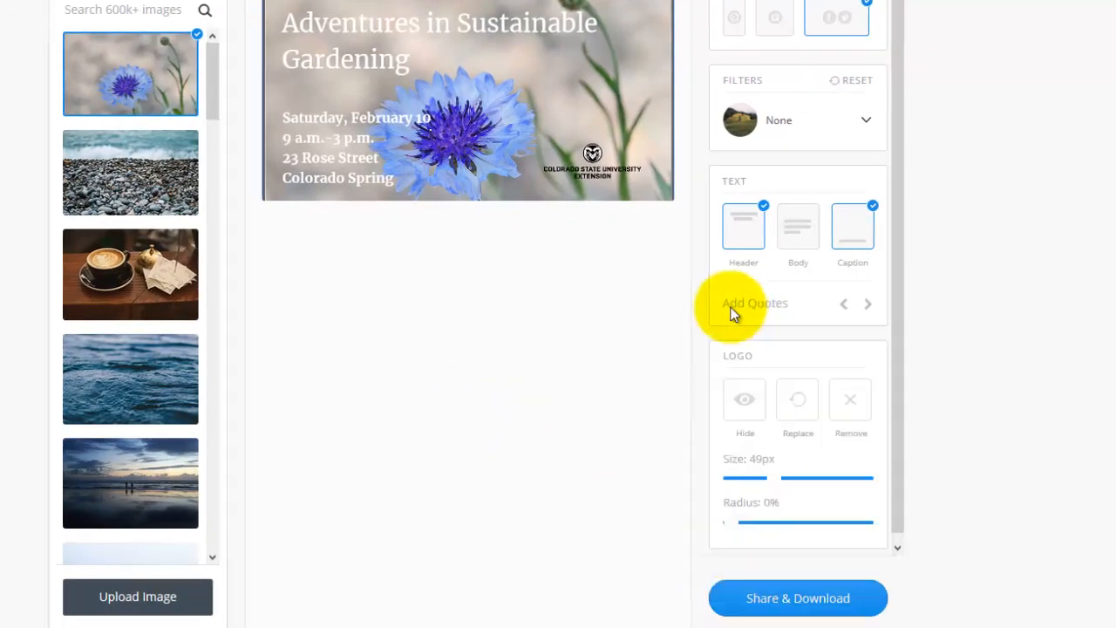
pyautogui.click(797, 596)
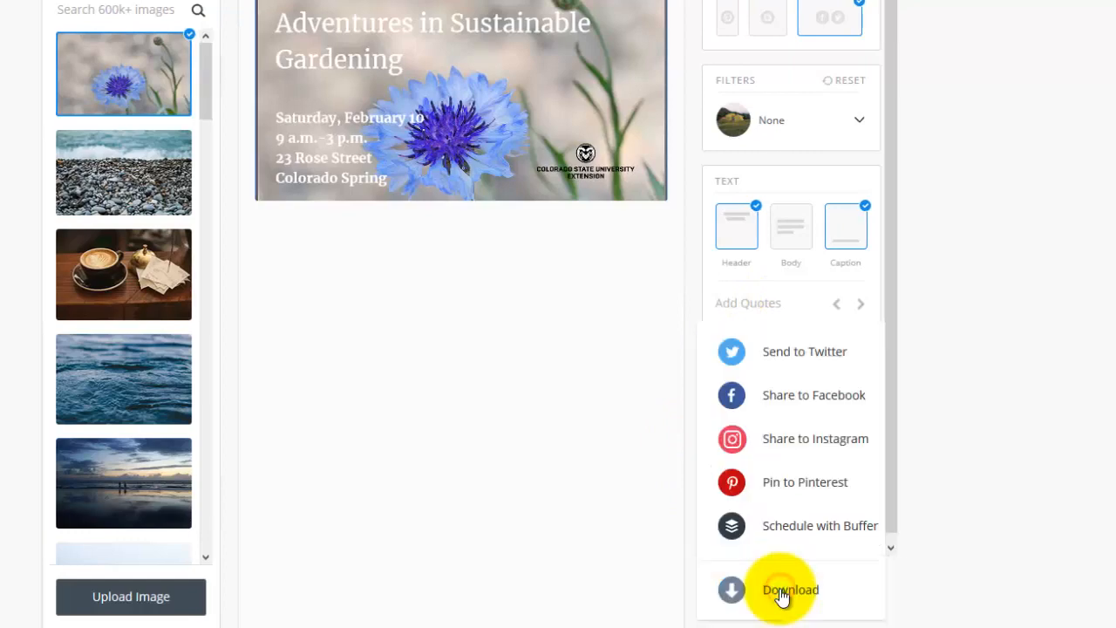
pyautogui.click(782, 589)
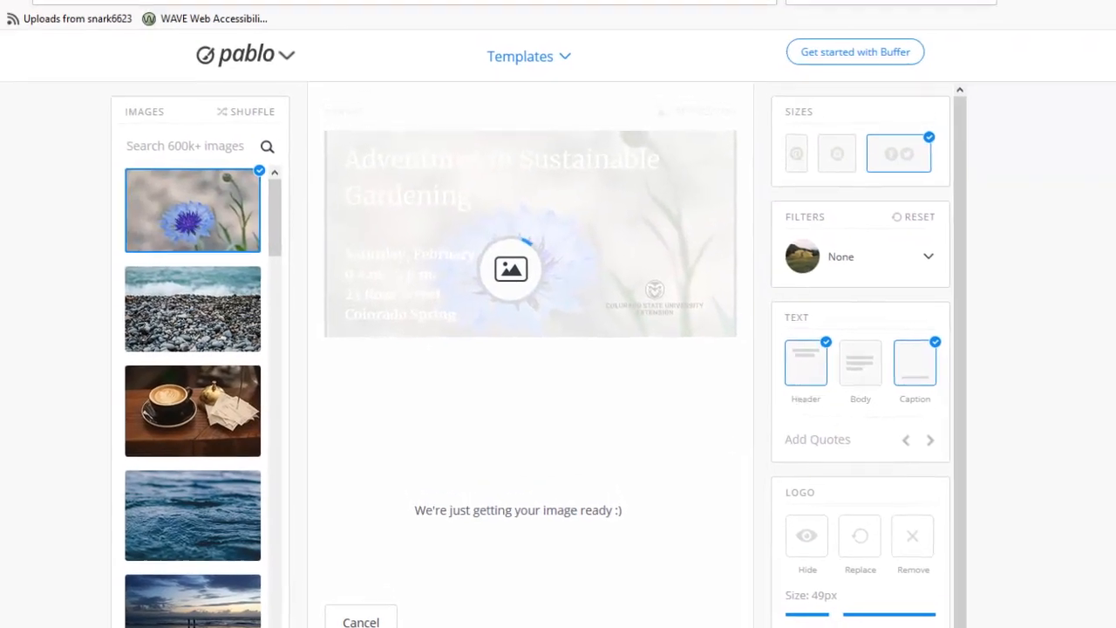